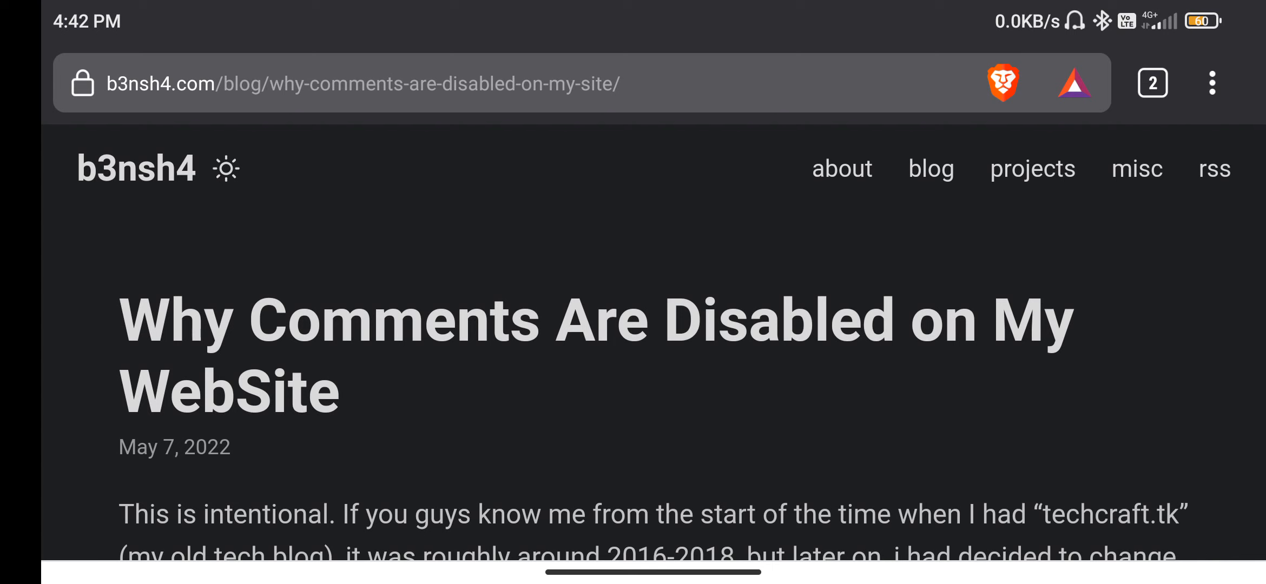
# Step: Switch from the b3nsh4.com blog post to the b3nsh4/website repository tab on GitHub
pyautogui.click(1152, 84)
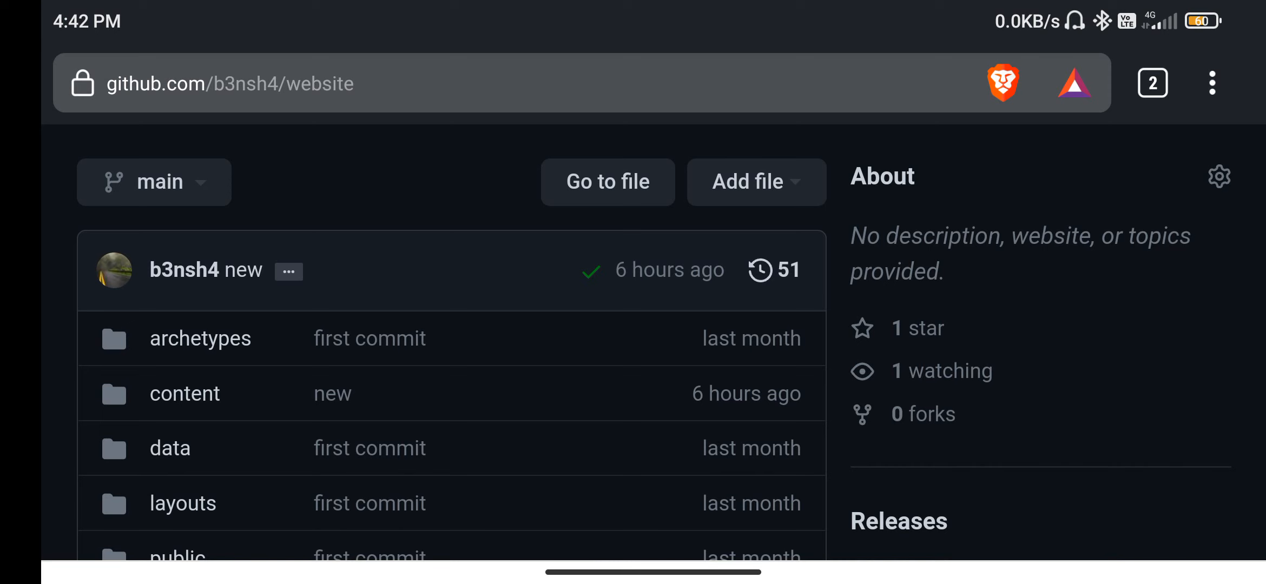
# Step: Open the GitHub account menu, then bring the Termux terminal to the front
pyautogui.scroll(3)
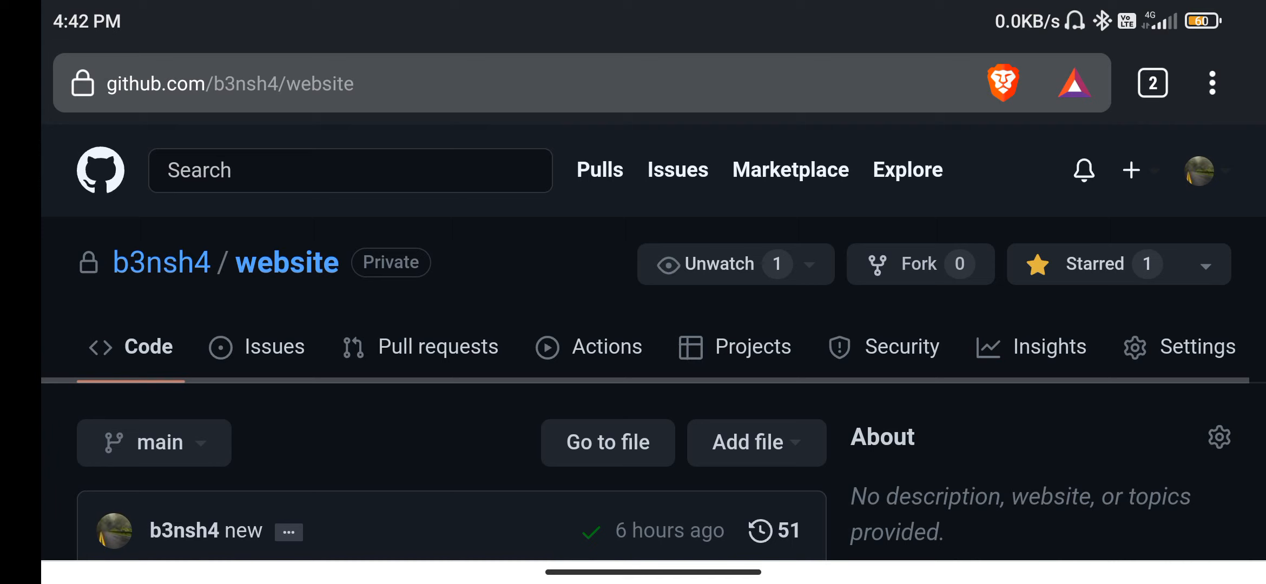
pyautogui.click(1201, 170)
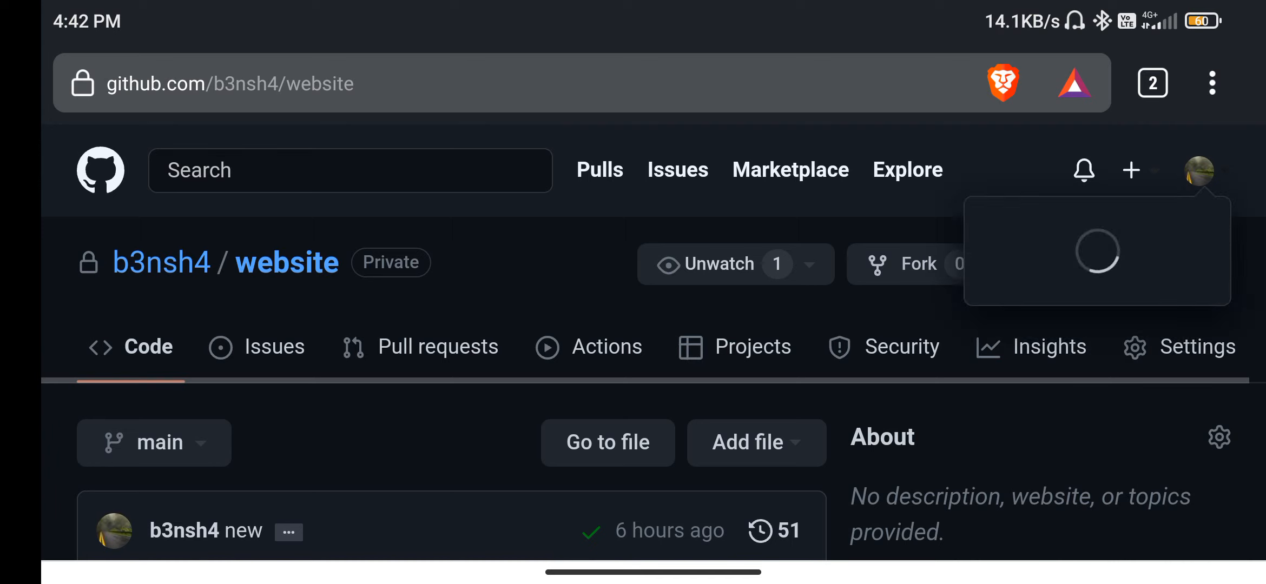
pyautogui.click(1200, 169)
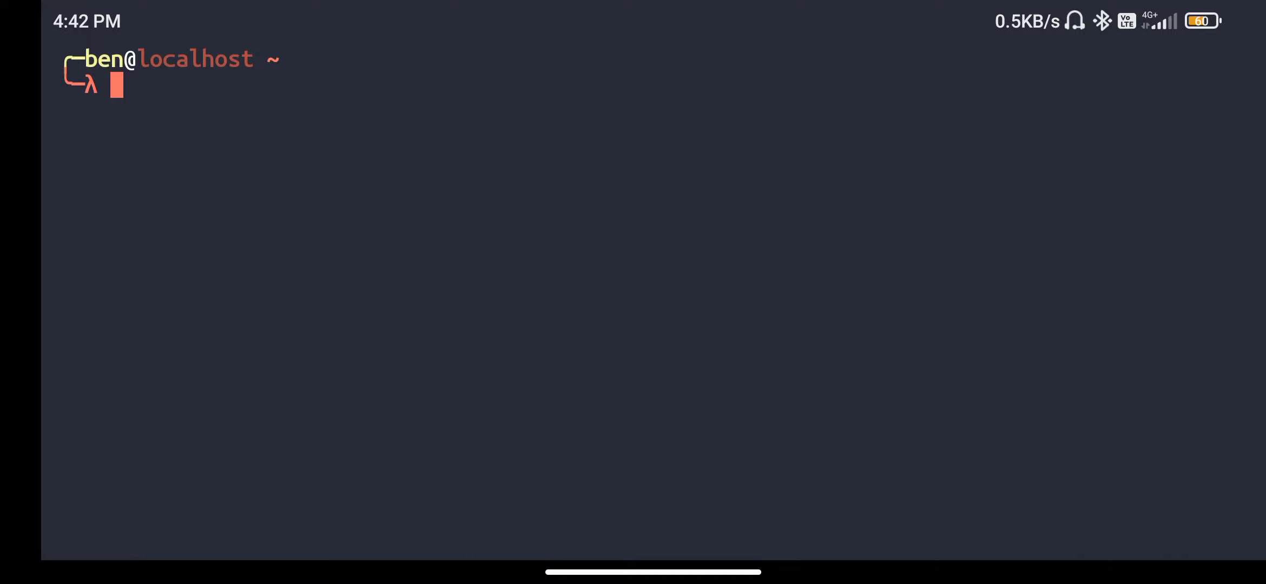
# Step: Start an ssh-keygen command and cancel it with Ctrl+C before generating anything
pyautogui.write('s')
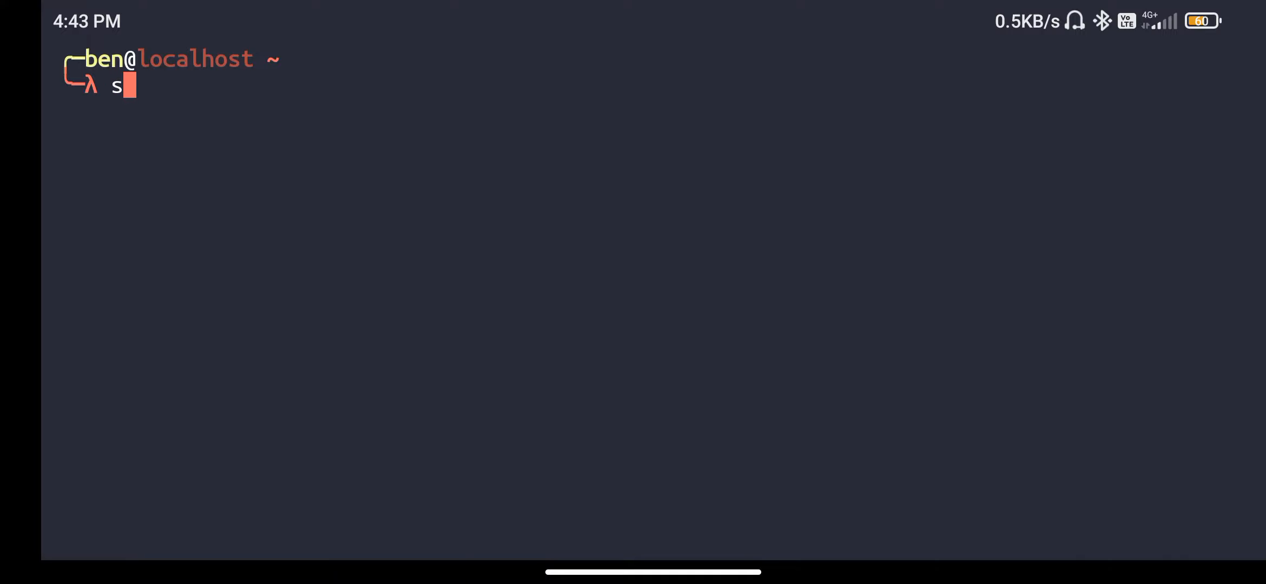
pyautogui.write('sh-key')
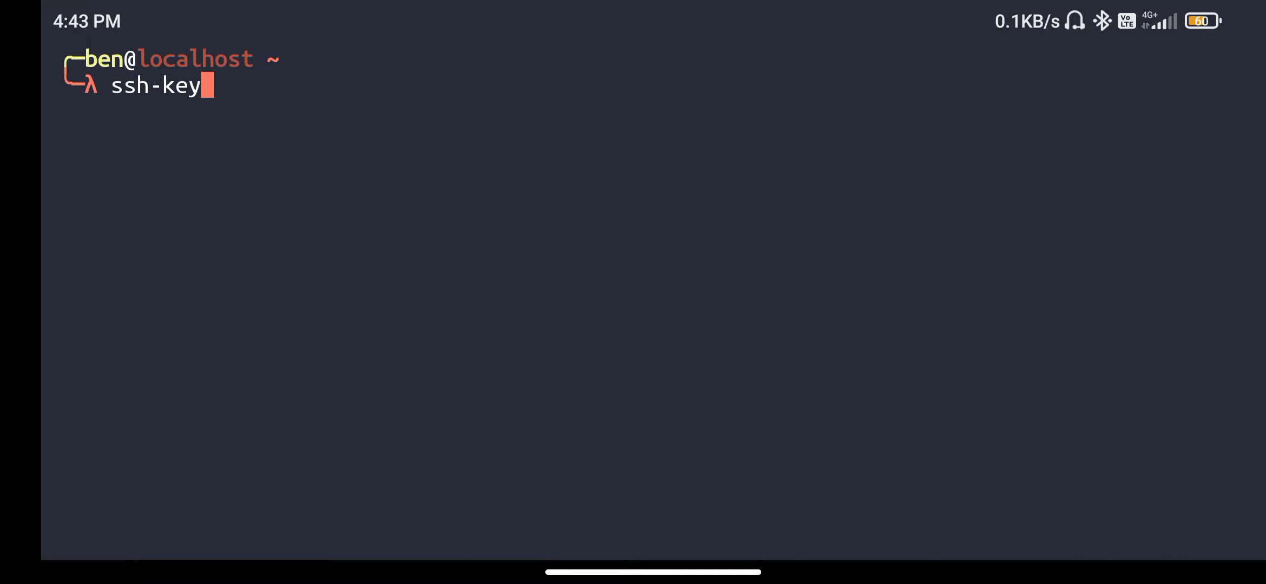
pyautogui.write('gen')
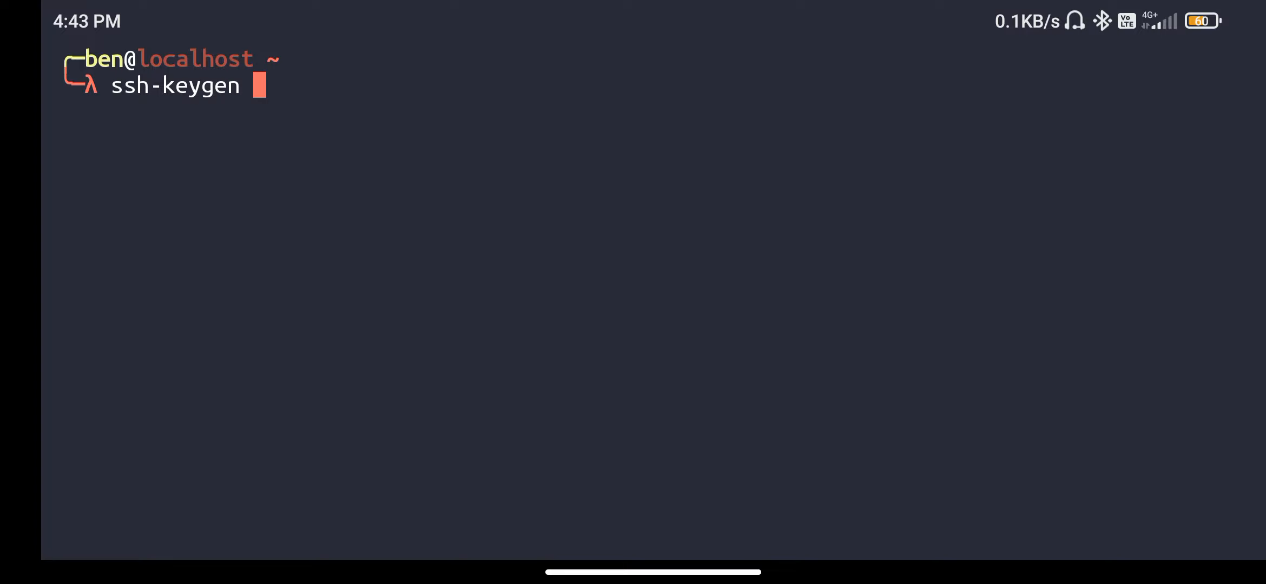
pyautogui.press('ctrl+c')
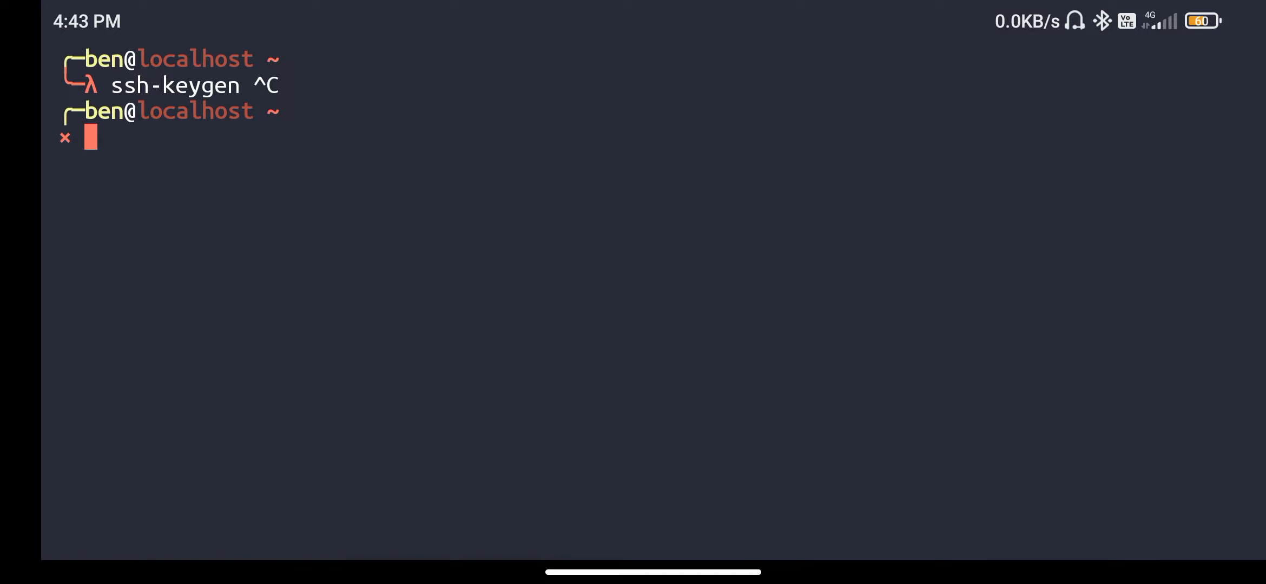
# Step: Run ssh-keygen -lf .ssh/id_rsa.pub to show the existing public key's fingerprint
pyautogui.write('ssh-key -lf .ssh/id_rsa.pub')
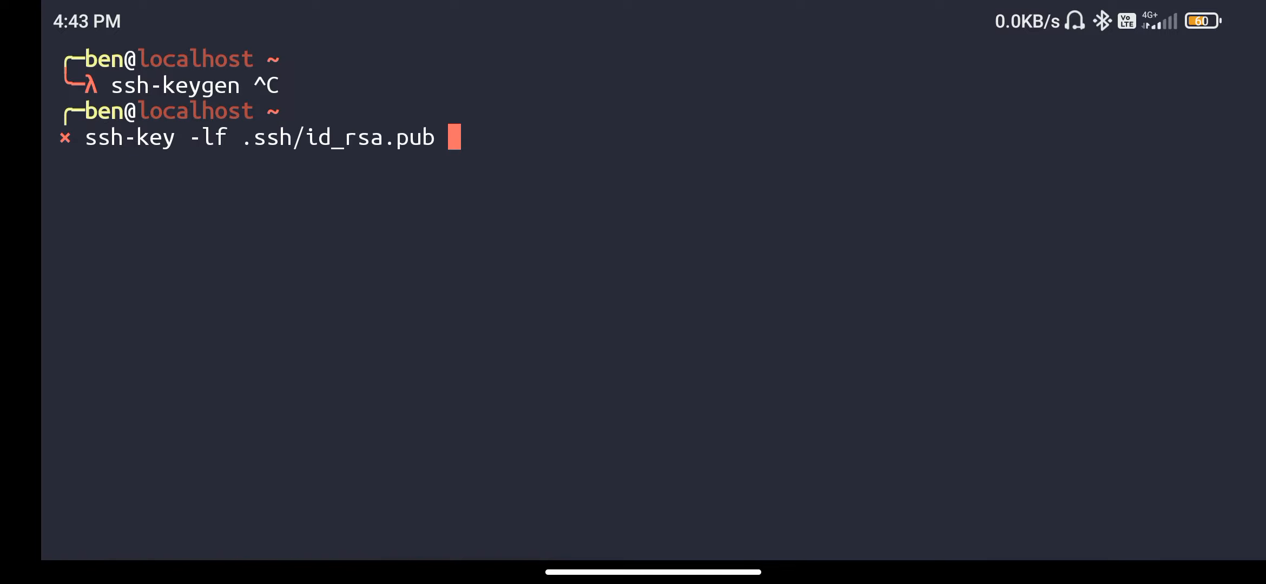
pyautogui.write('gen')
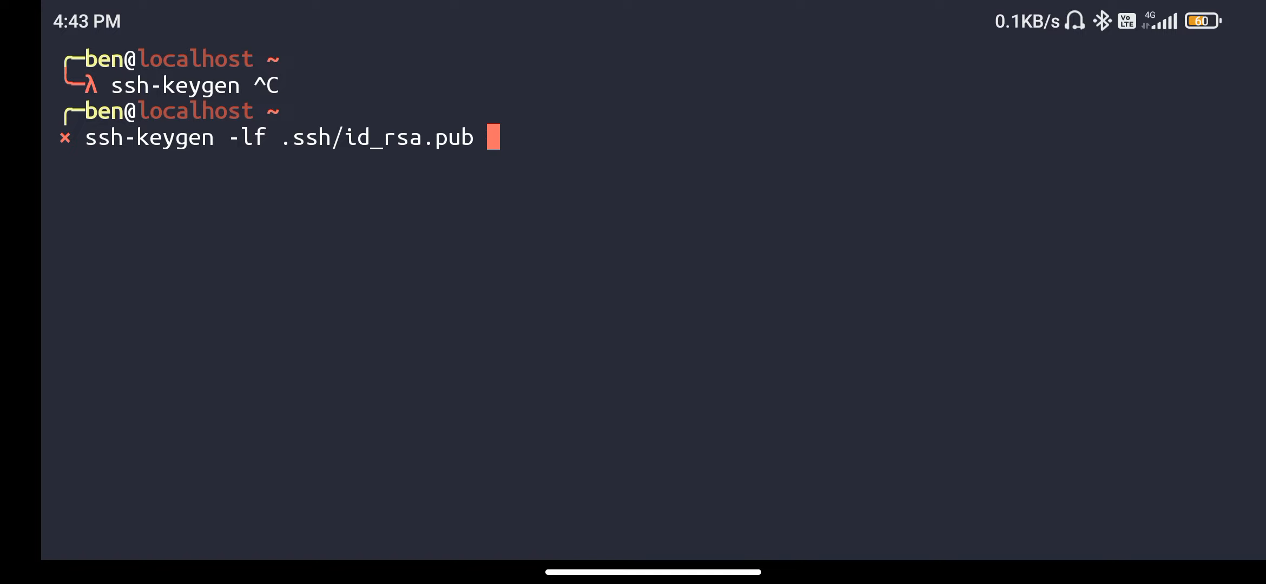
pyautogui.press('Return')
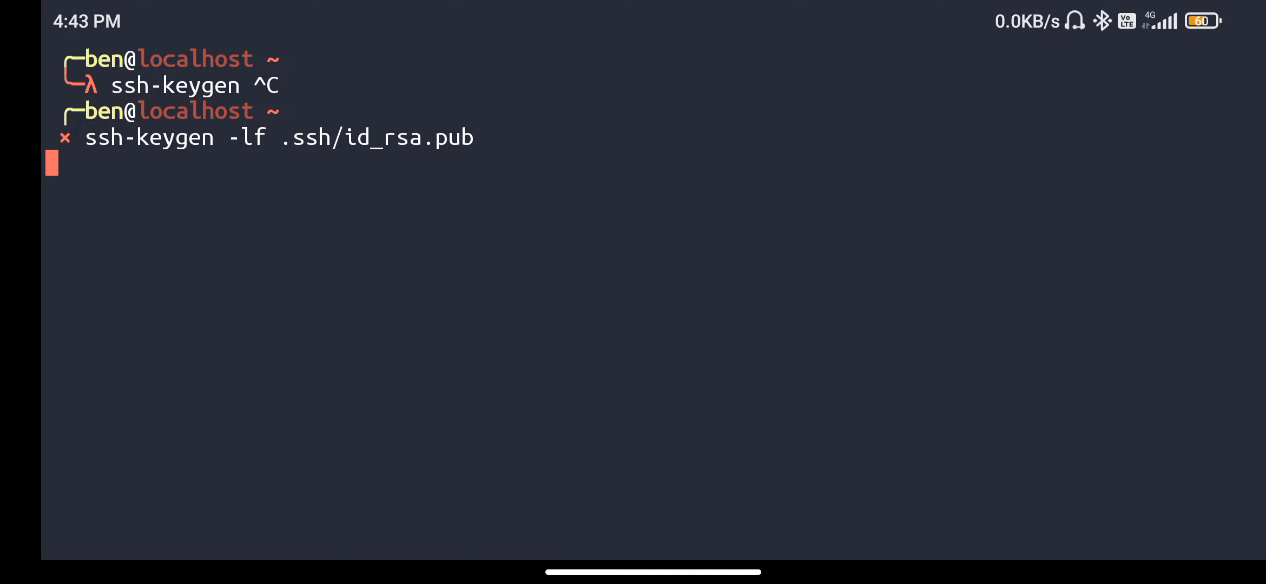
pyautogui.press('Return')
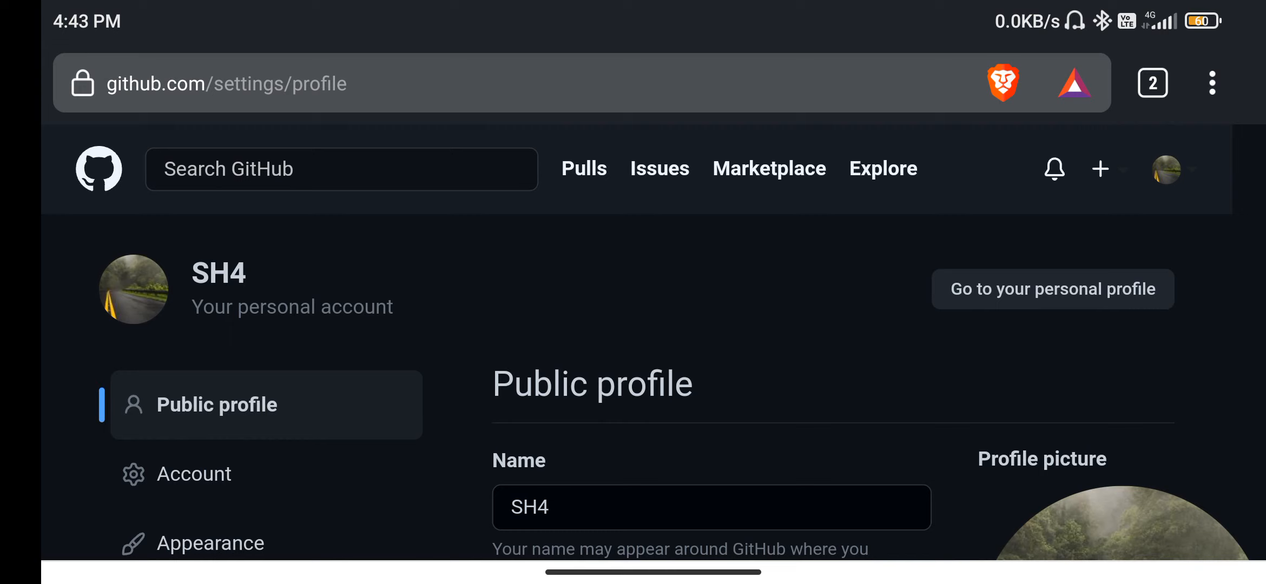
# Step: Show GitHub's SSH and GPG keys list with the Termux key, then return to Termux's matching fingerprint
pyautogui.click(1166, 169)
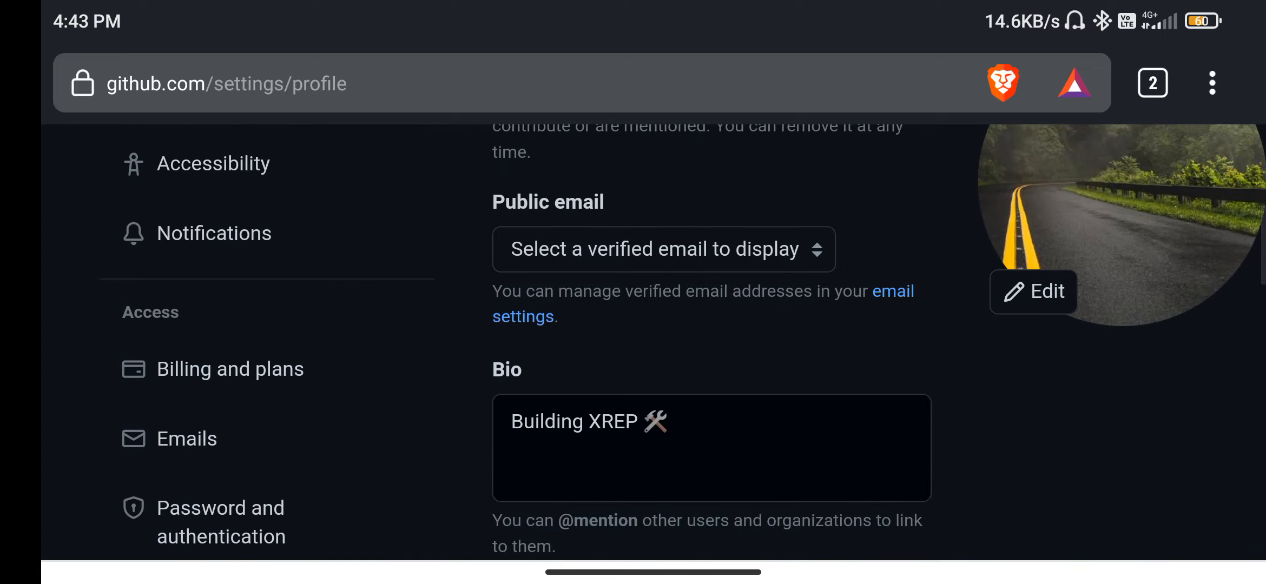
pyautogui.scroll(-3)
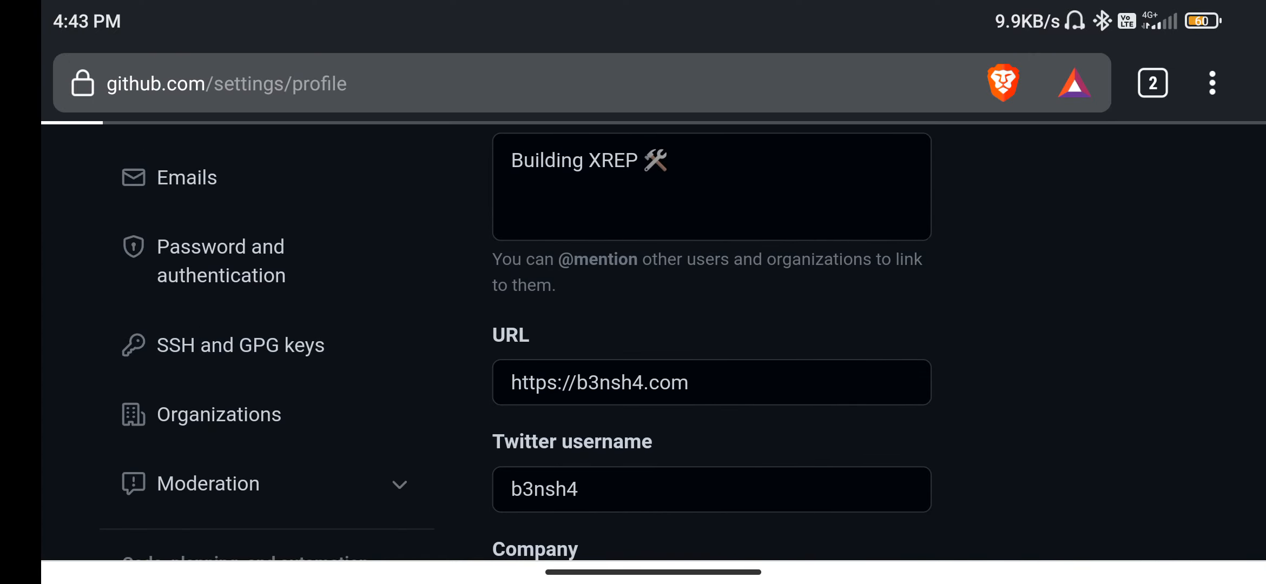
pyautogui.click(240, 344)
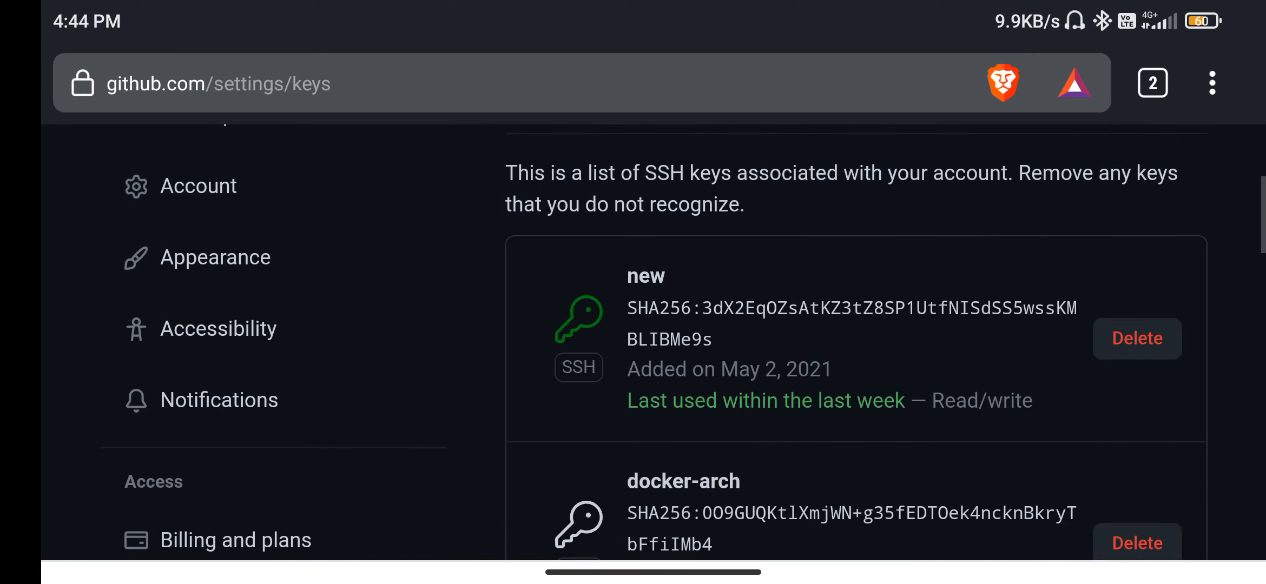
pyautogui.scroll(-3)
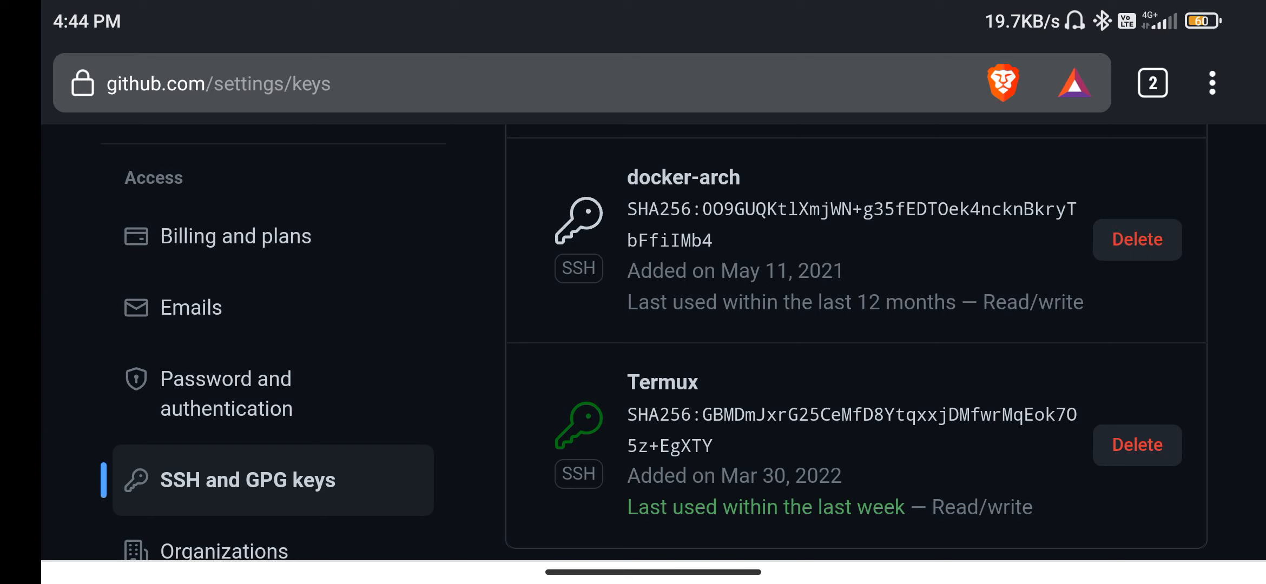
pyautogui.scroll(-3)
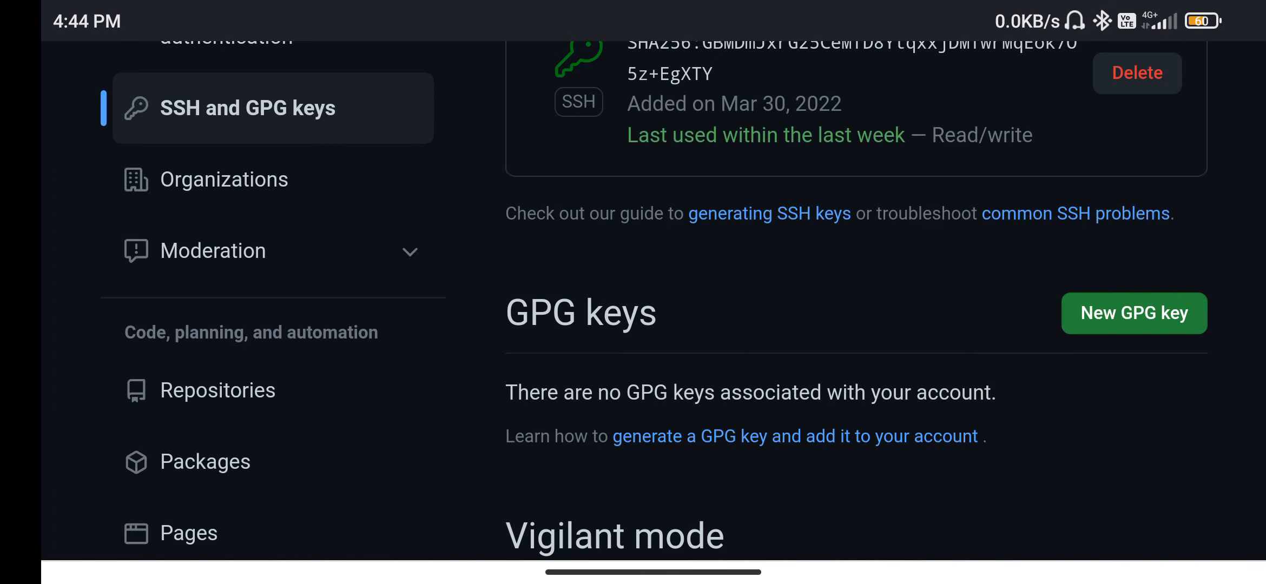
pyautogui.scroll(3)
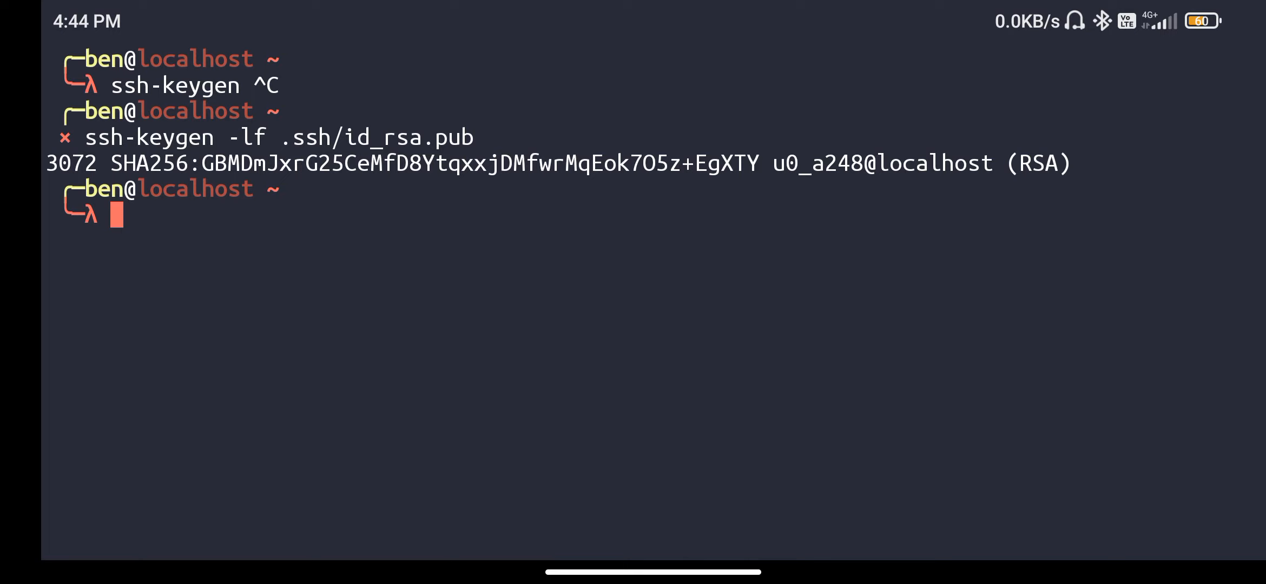
# Step: Change directory into storage/shared using Tab completion
pyautogui.write('cd')
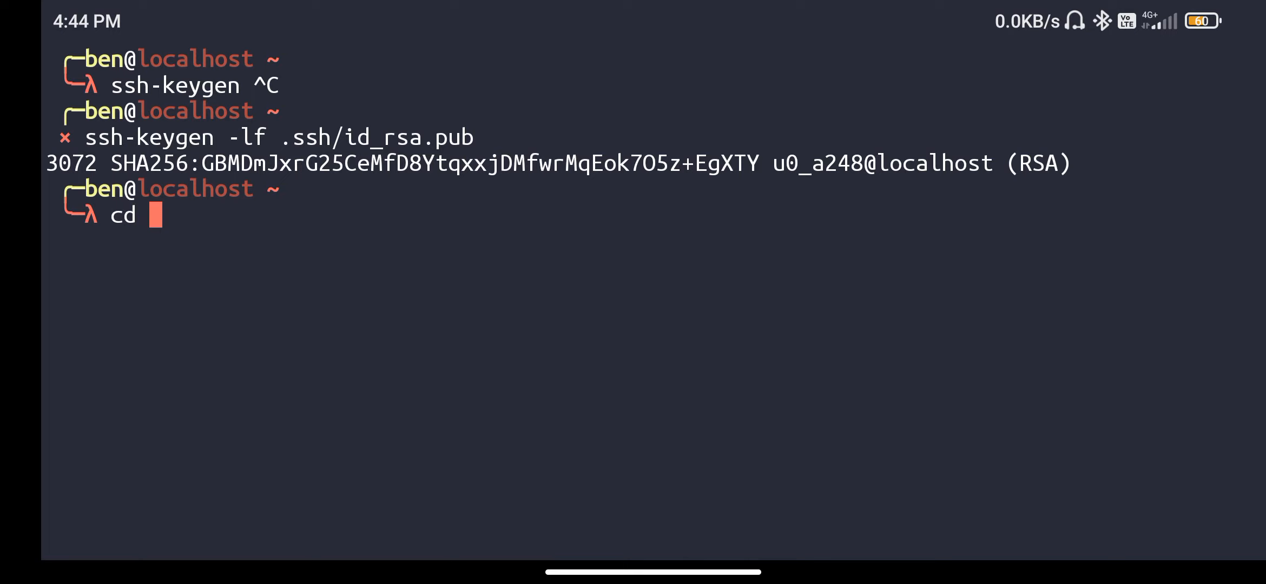
pyautogui.write('/')
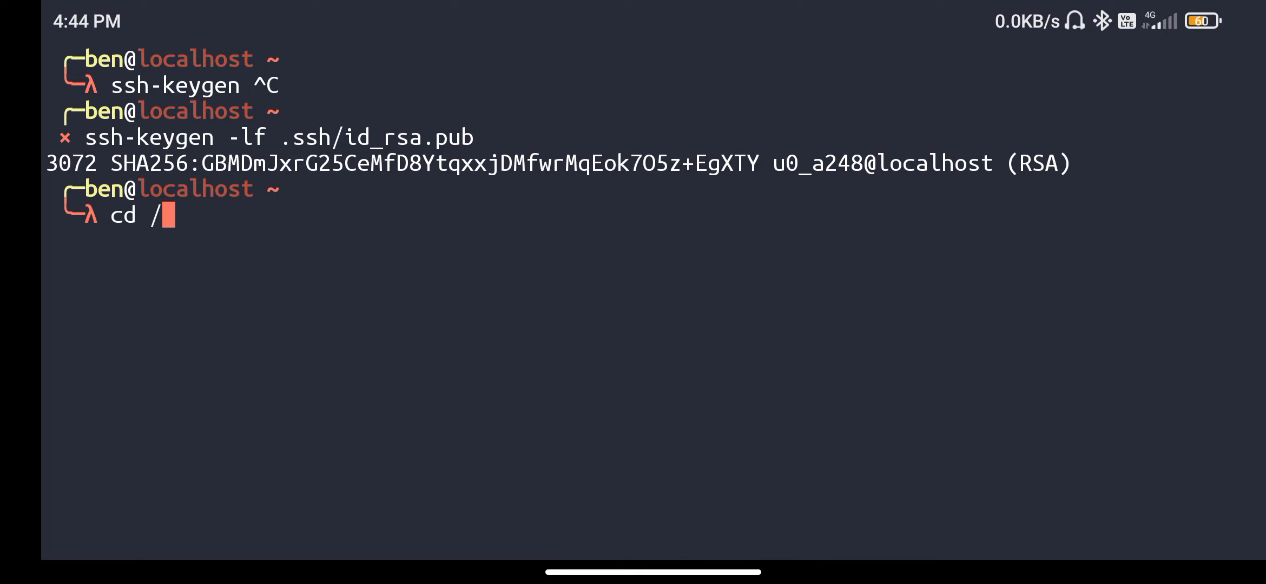
pyautogui.write('sto')
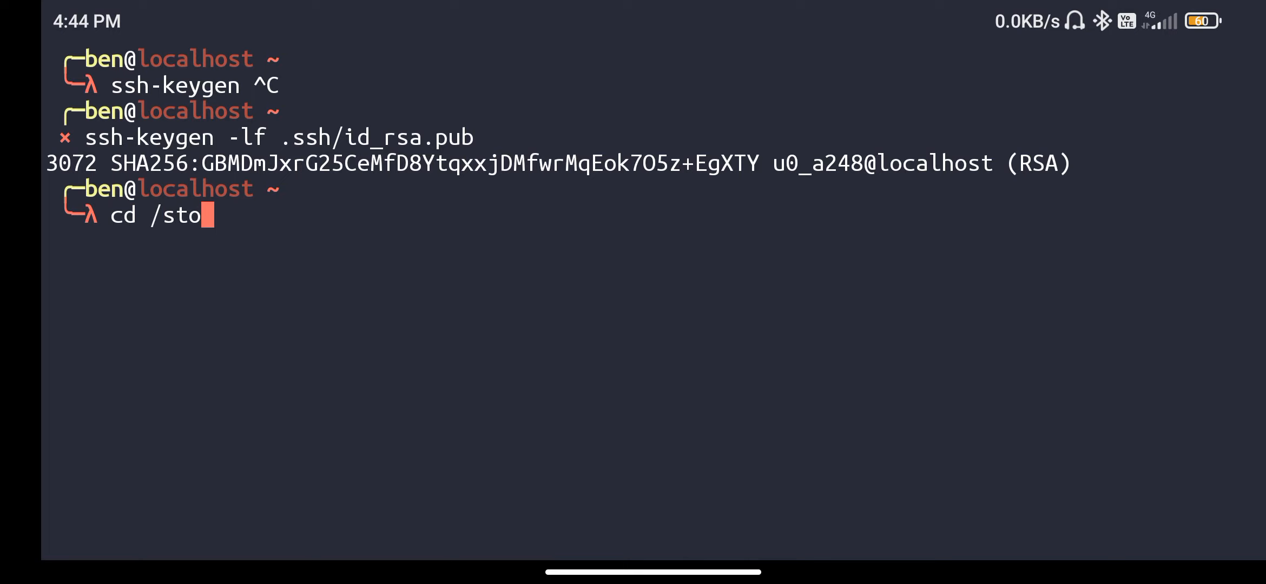
pyautogui.write('a')
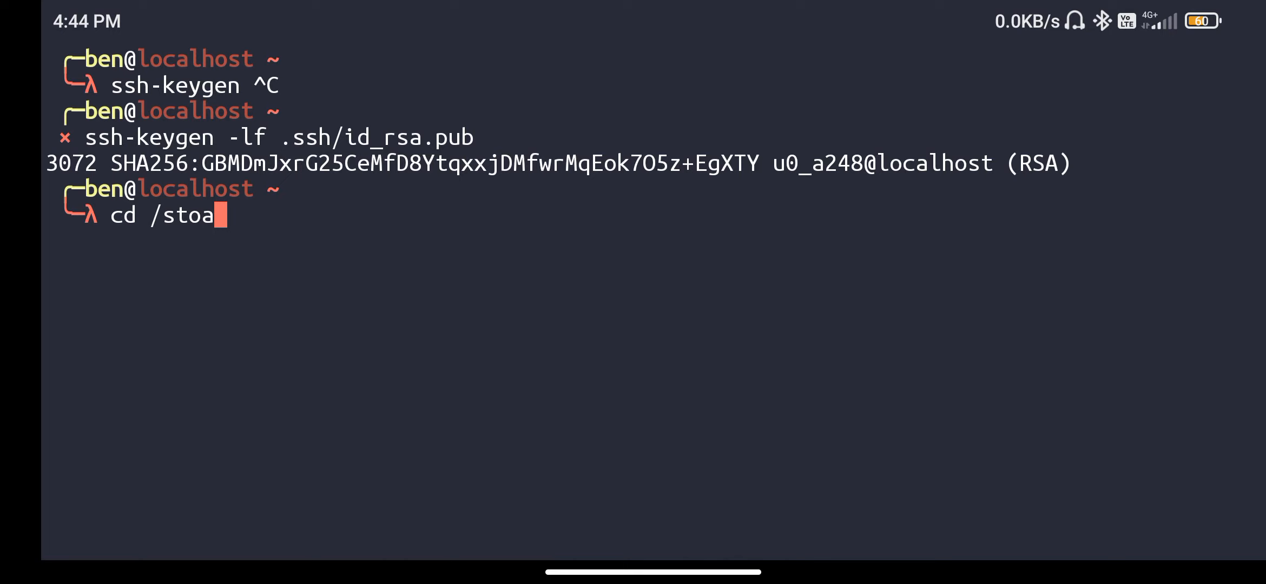
pyautogui.press('BackSpace')
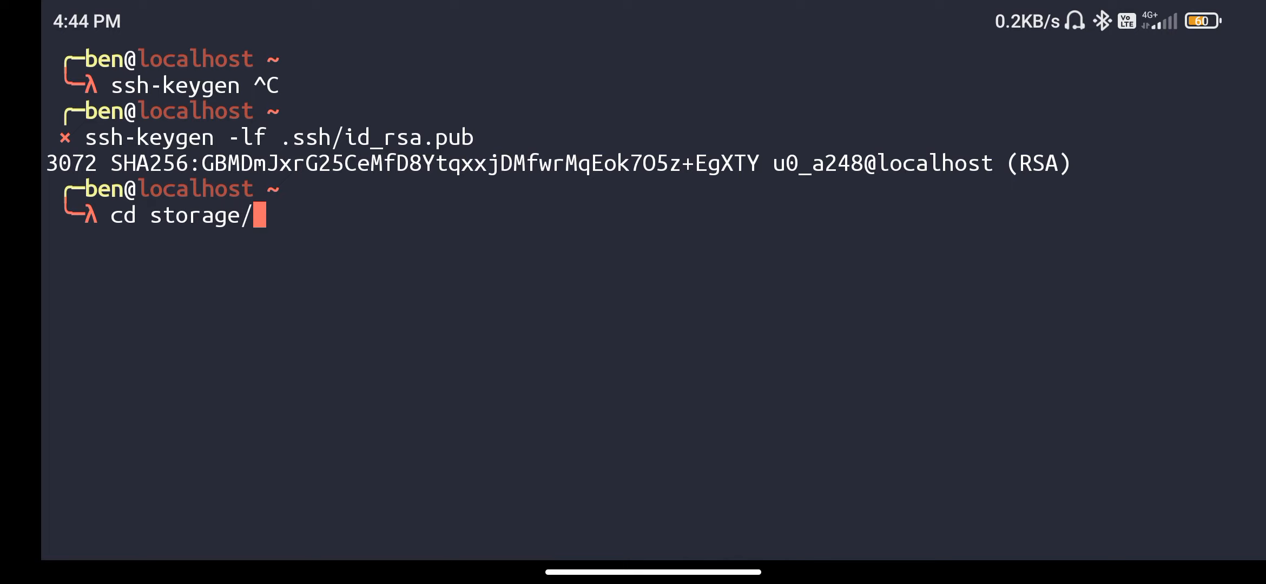
pyautogui.write('sh')
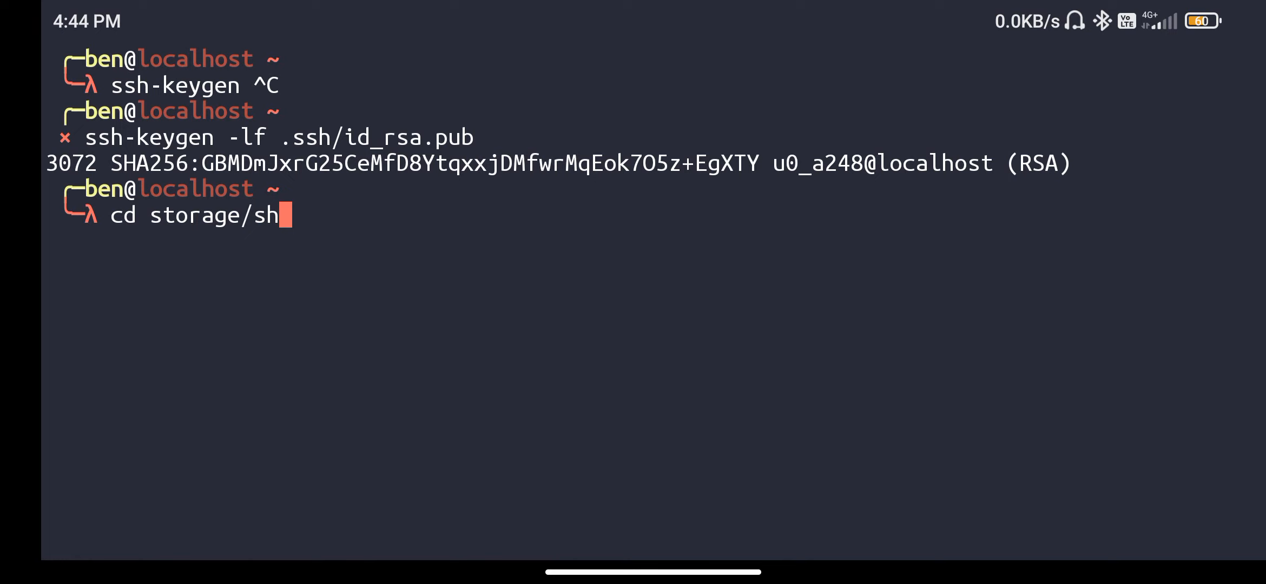
pyautogui.press('Return')
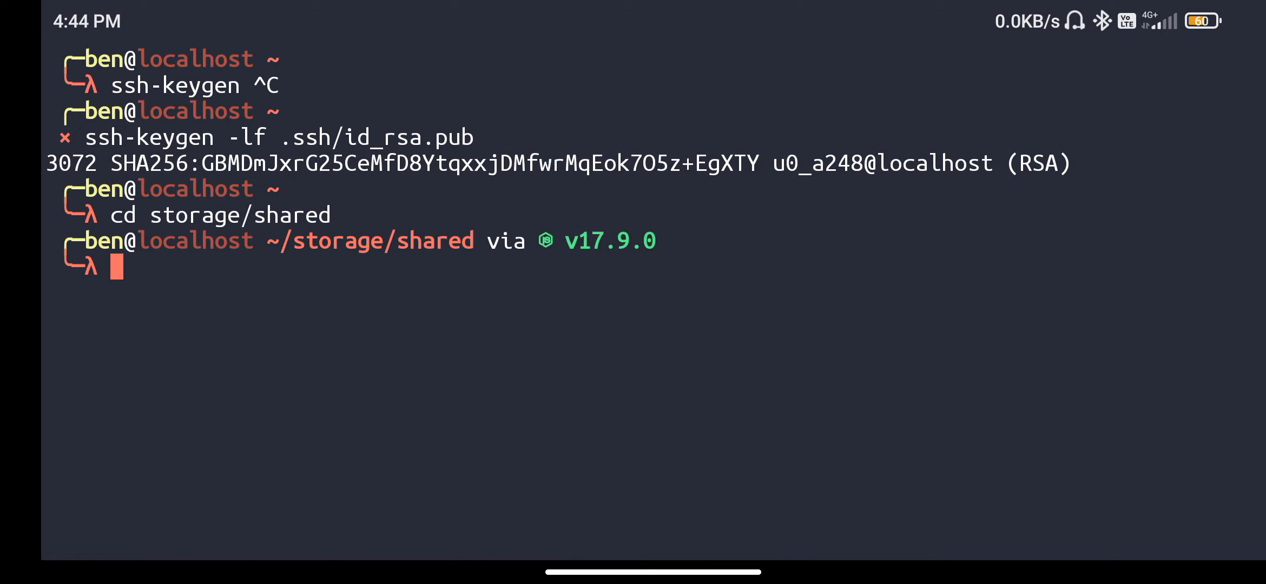
# Step: Discard a half-typed cd git command without running it
pyautogui.write('cd')
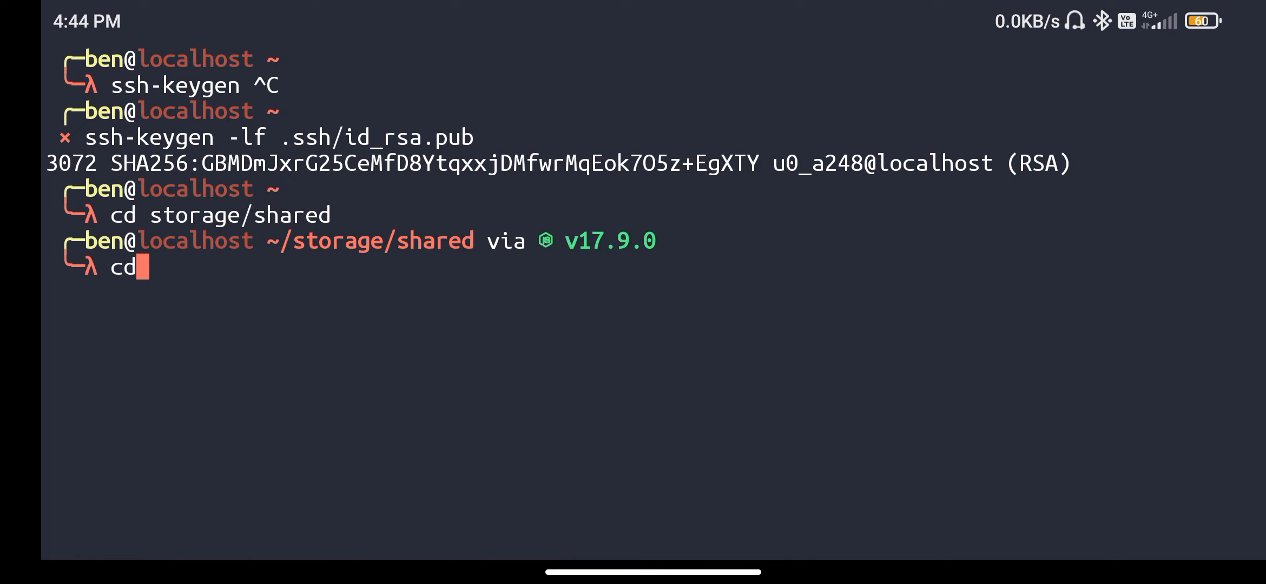
pyautogui.write('git')
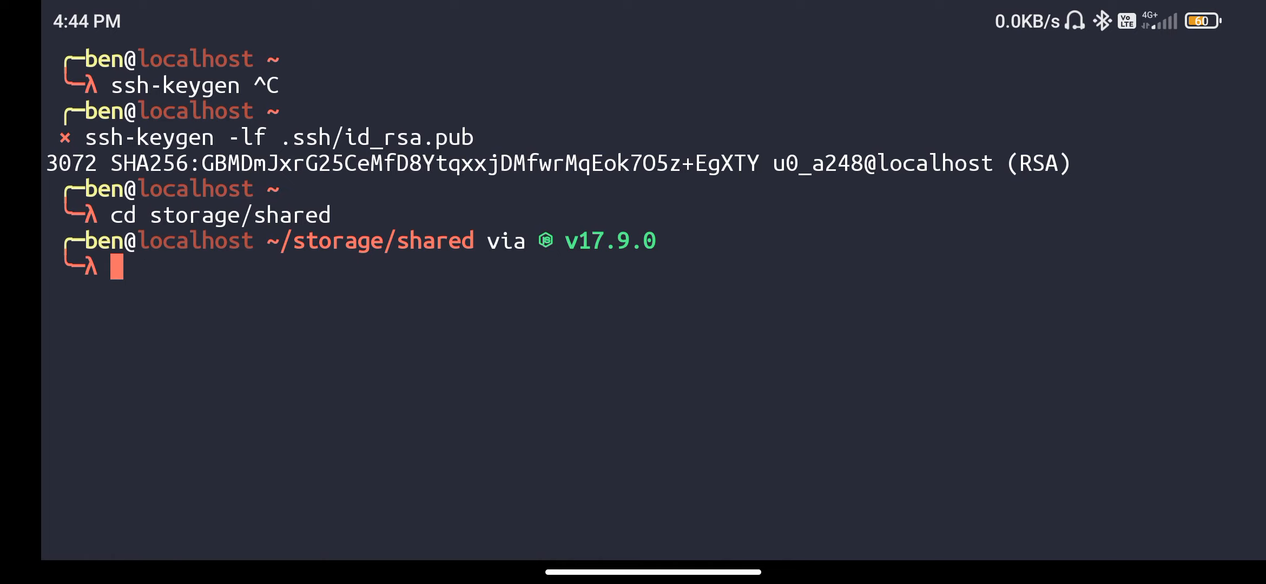
pyautogui.press('Return')
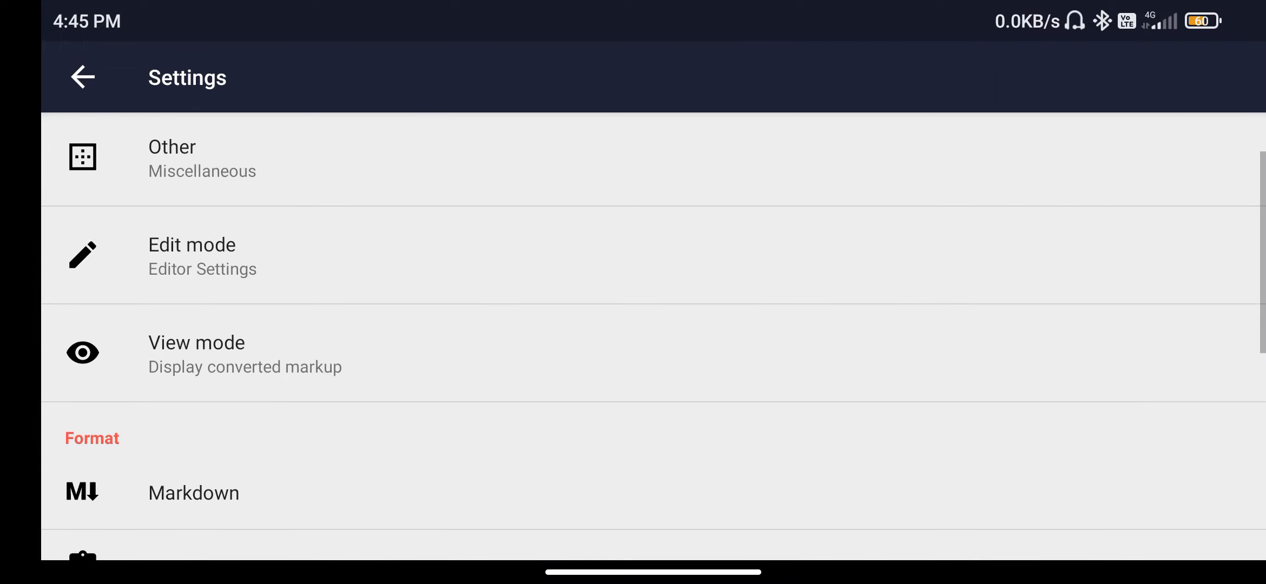
# Step: Inspect Markor's App start folder setting, cancel it unchanged, and back out of settings
pyautogui.scroll(-3)
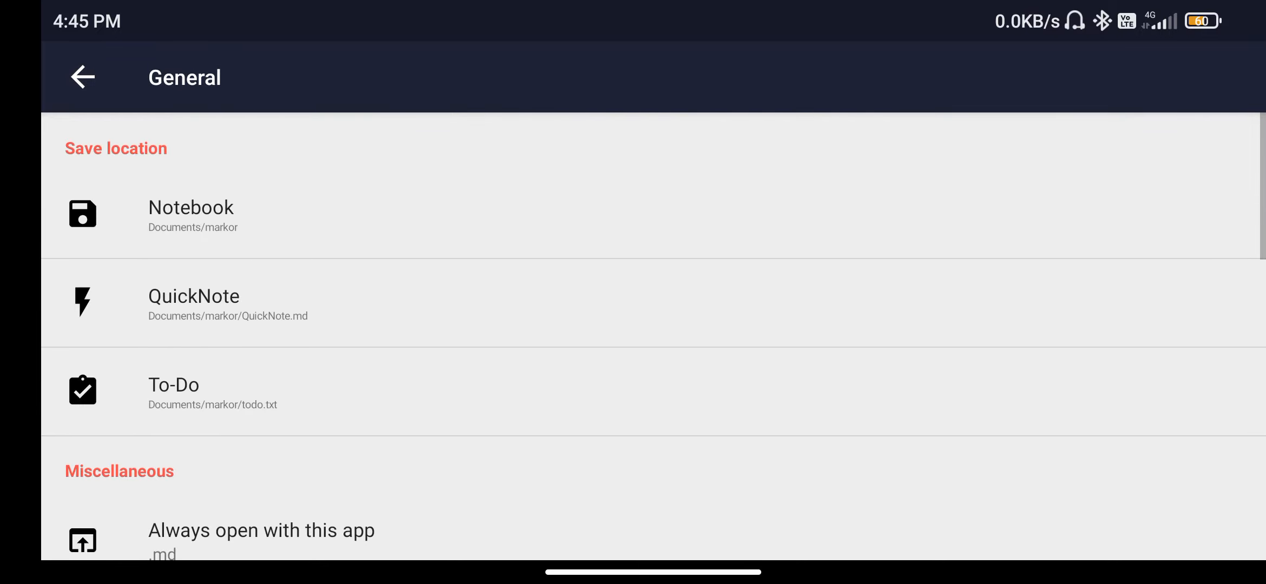
pyautogui.scroll(-3)
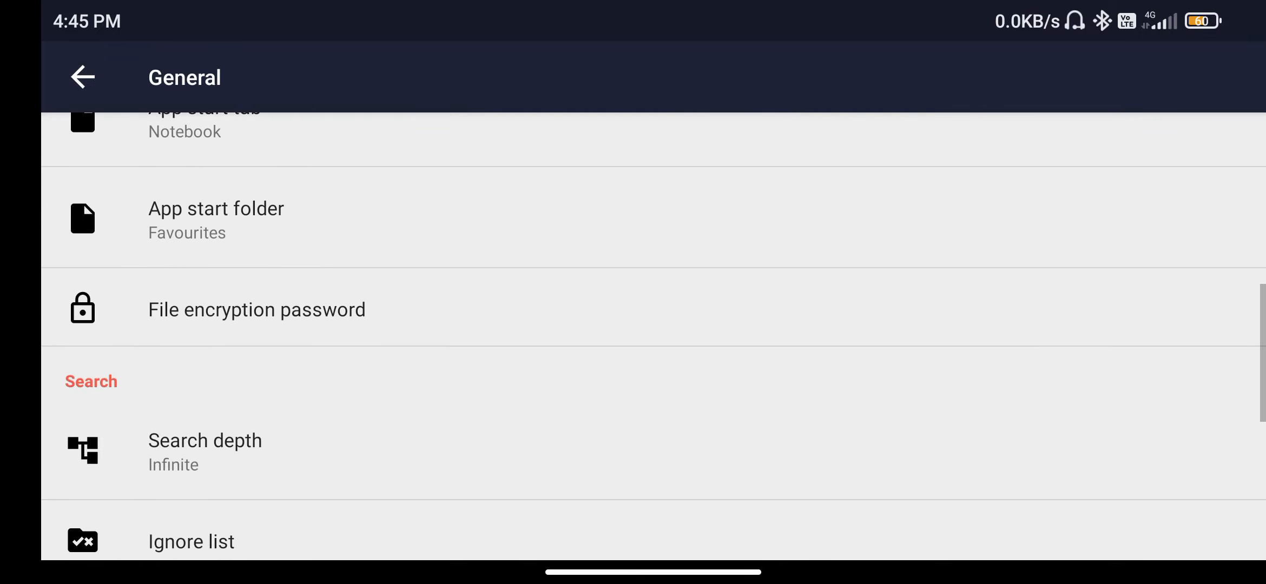
pyautogui.click(215, 220)
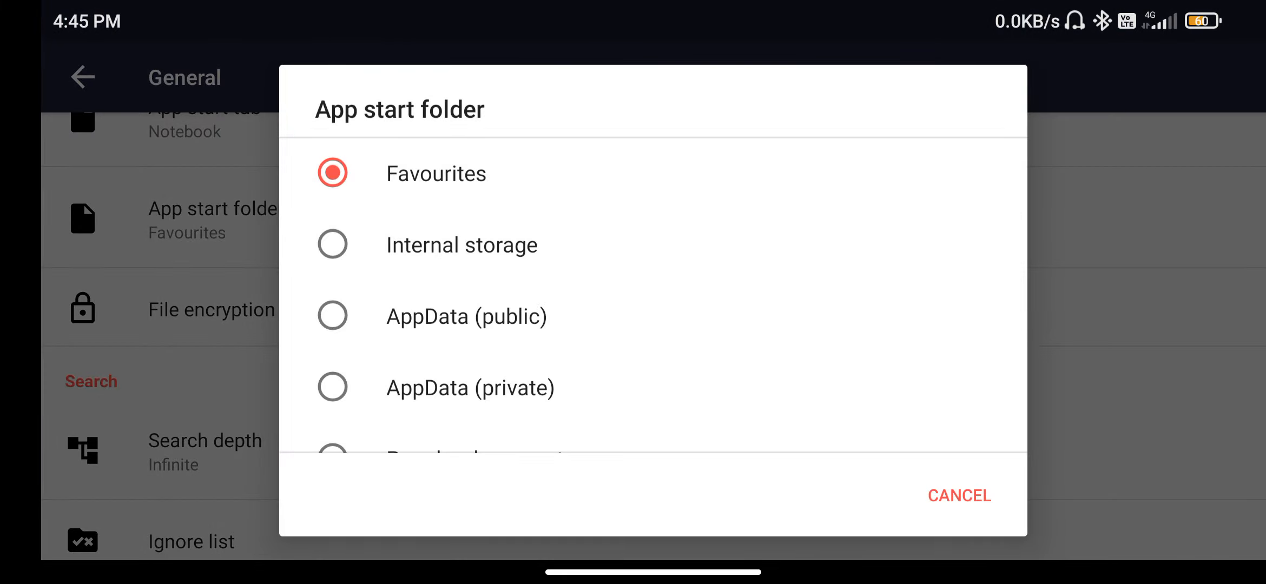
pyautogui.click(958, 495)
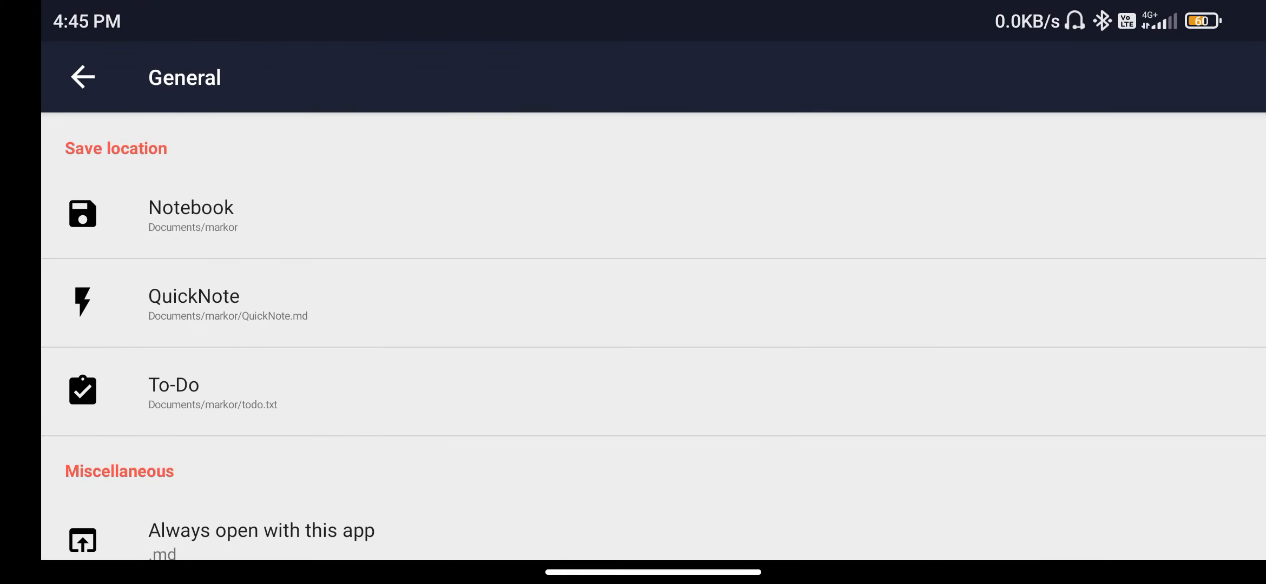
pyautogui.click(81, 78)
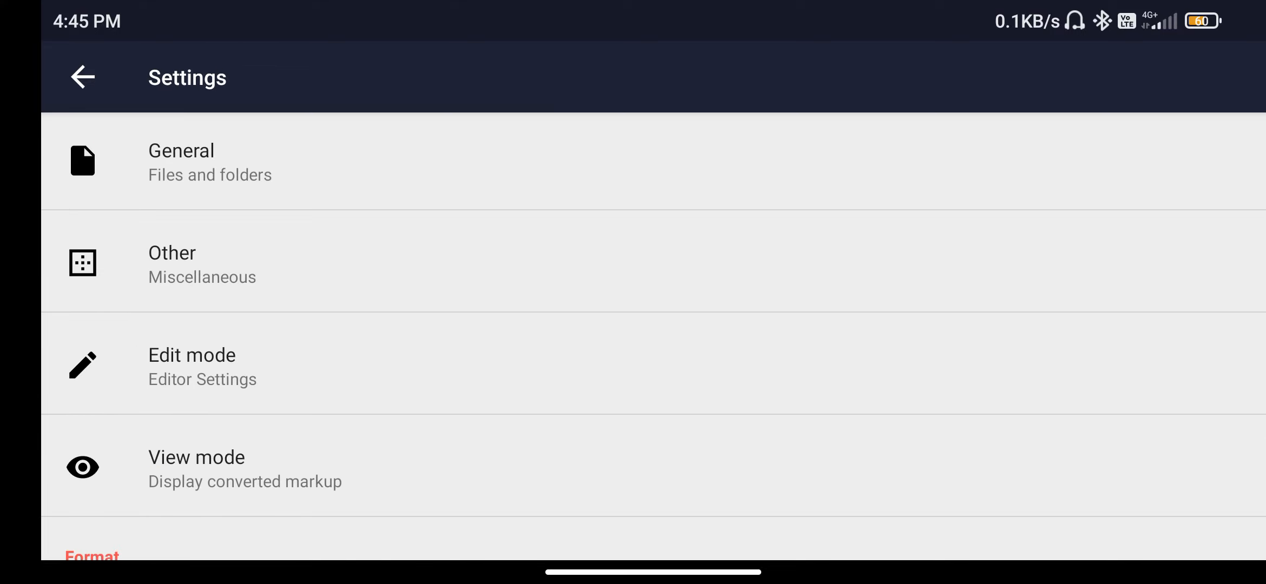
pyautogui.click(81, 78)
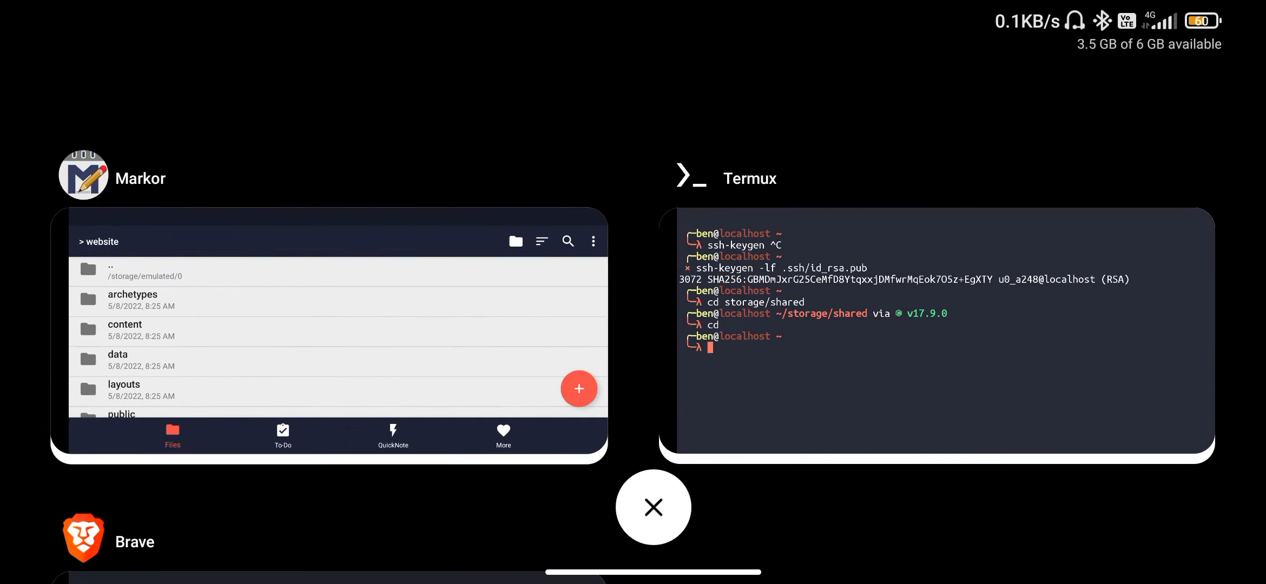
# Step: Return to Markor and open Why-Comments-are-disabled-on-my-site.md from the blog folder
pyautogui.click(331, 336)
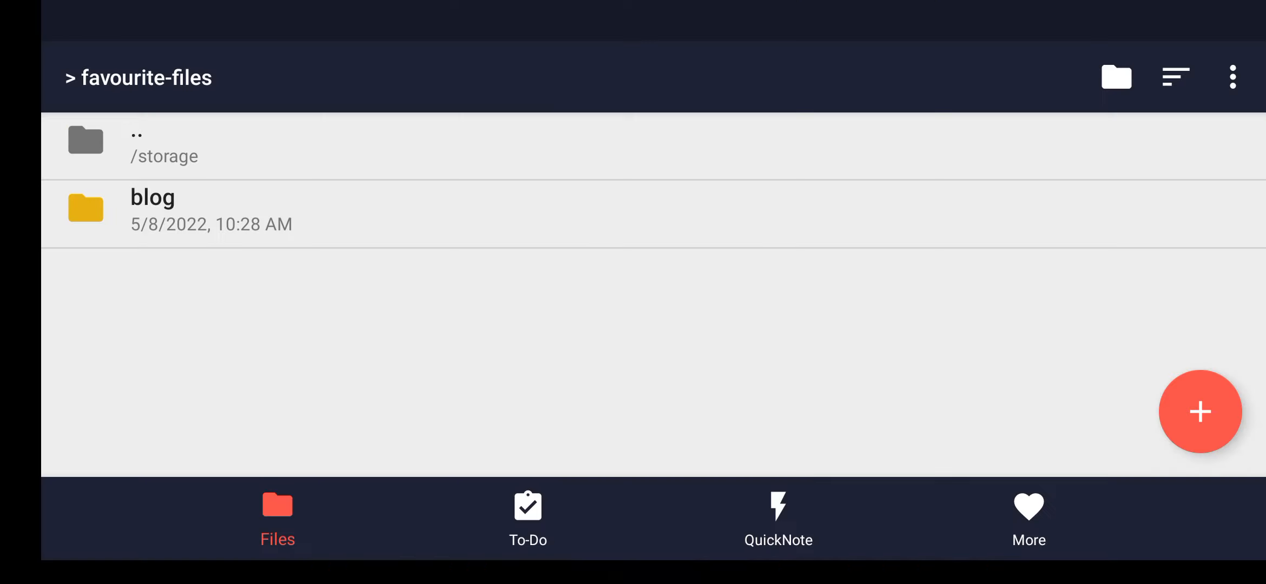
pyautogui.click(152, 210)
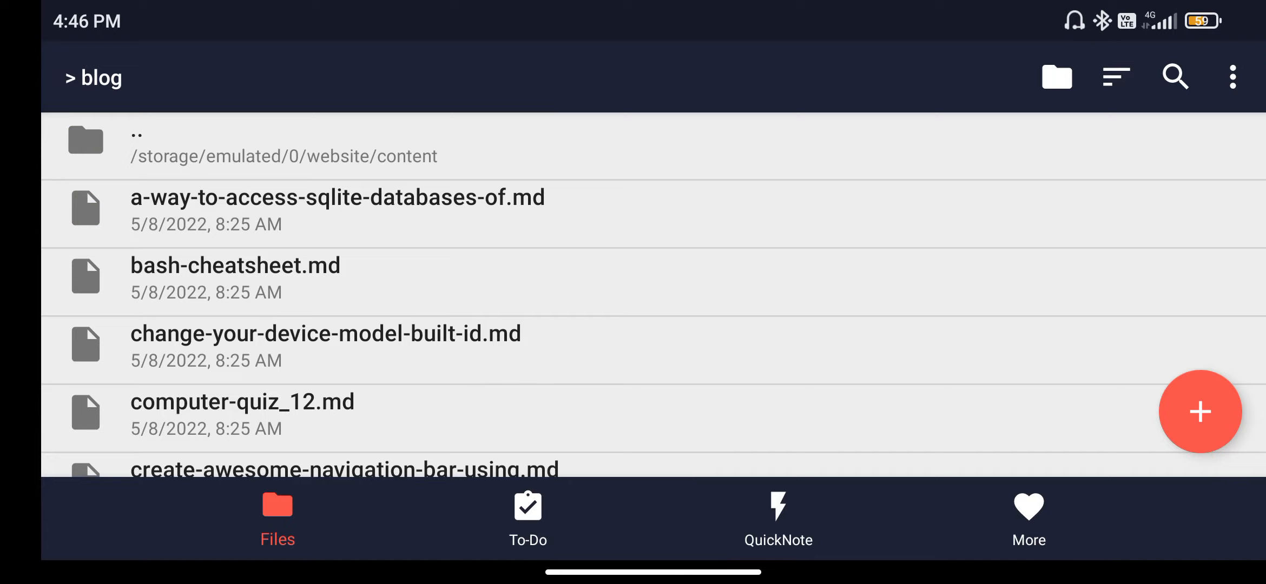
pyautogui.scroll(-3)
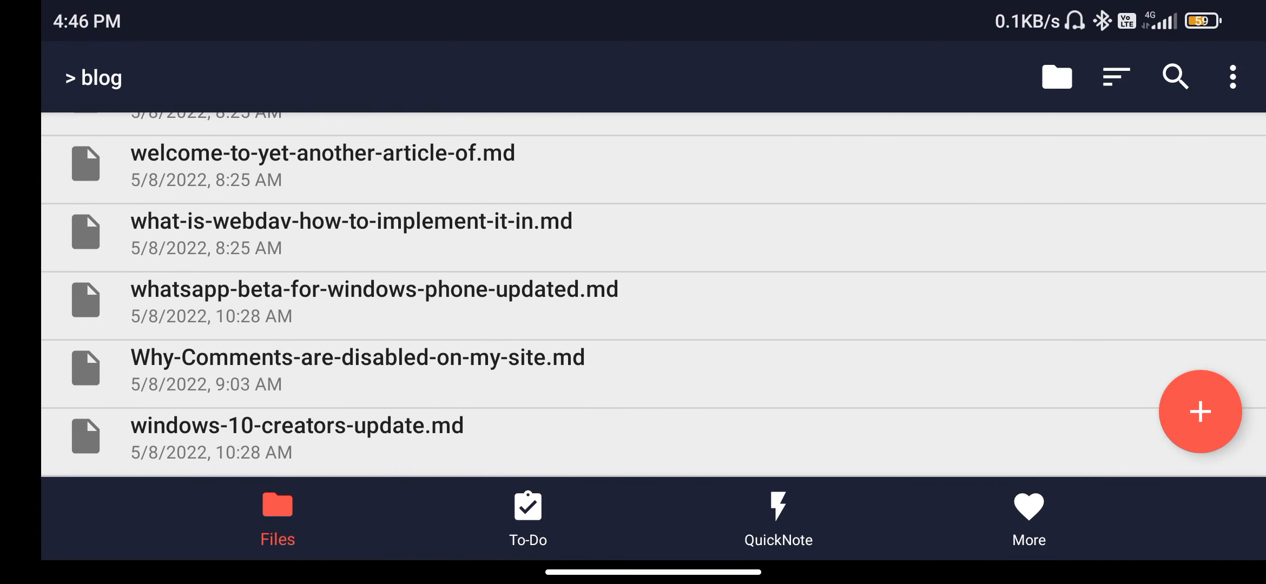
pyautogui.click(358, 357)
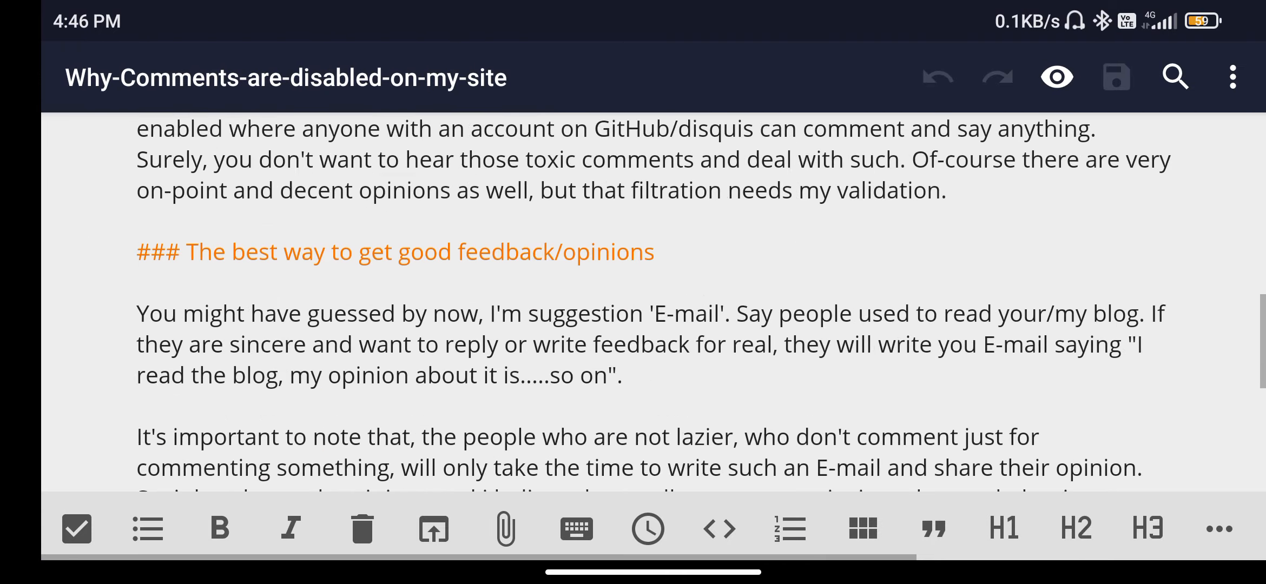
# Step: Correct 'suggestion' to 'suggesting' in the post's feedback sentence
pyautogui.scroll(-3)
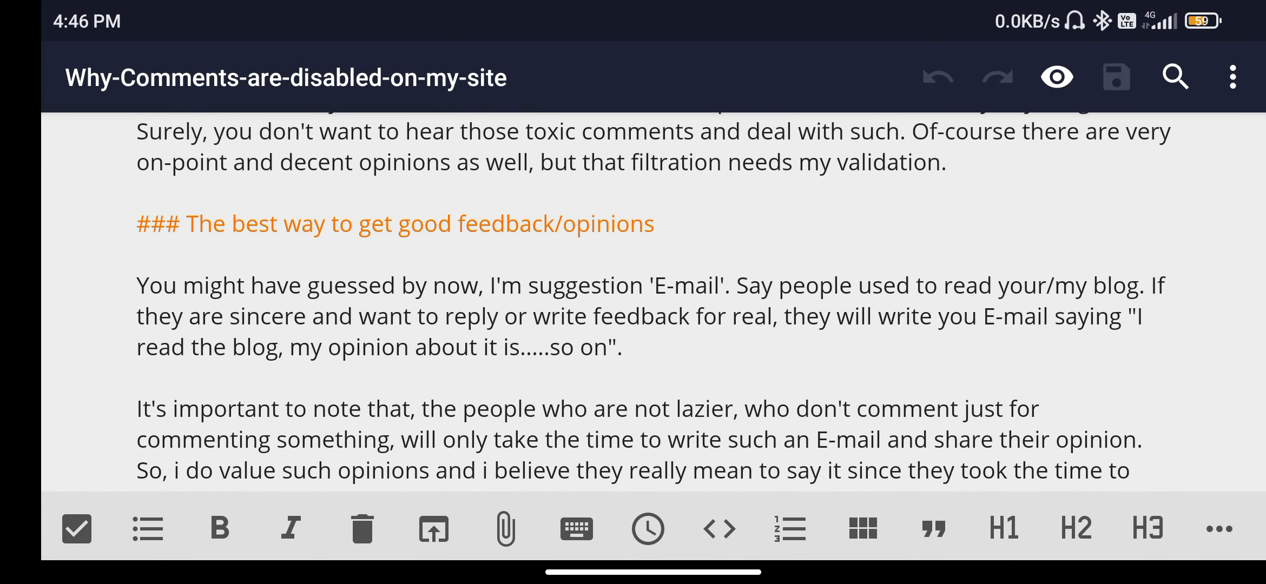
pyautogui.click(644, 285)
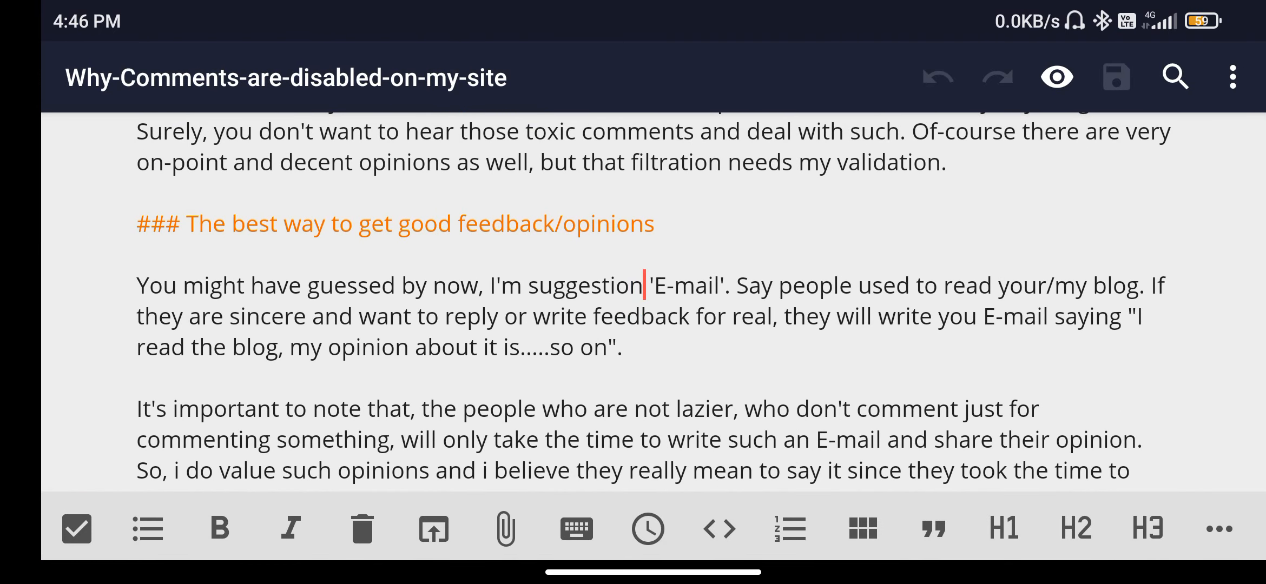
pyautogui.press('BackSpace')
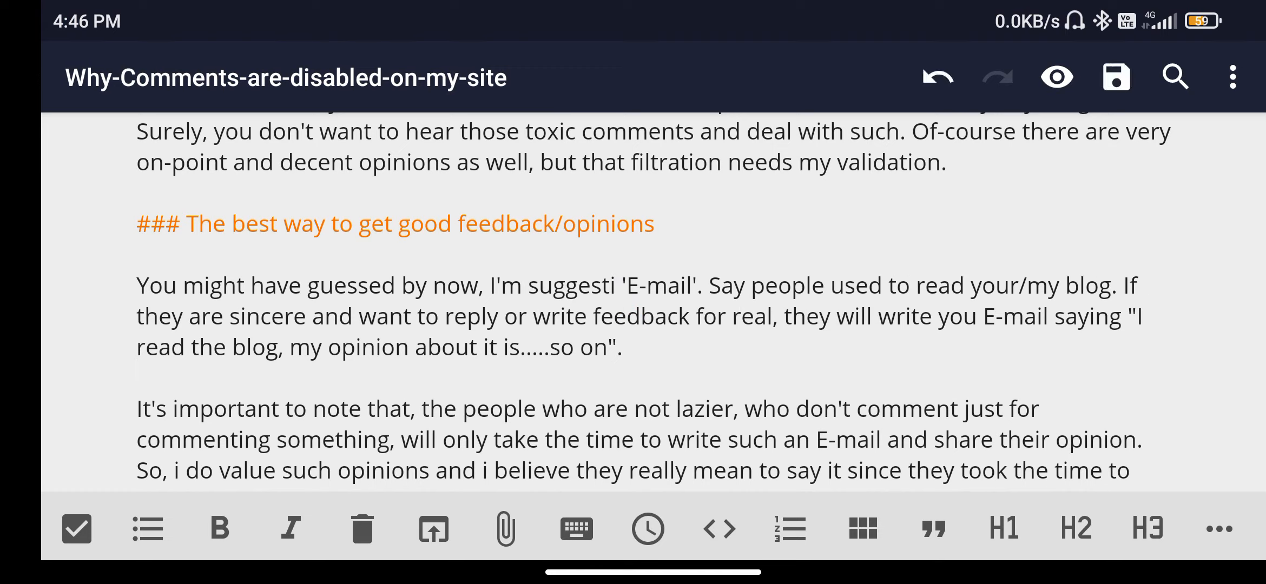
pyautogui.write('ng')
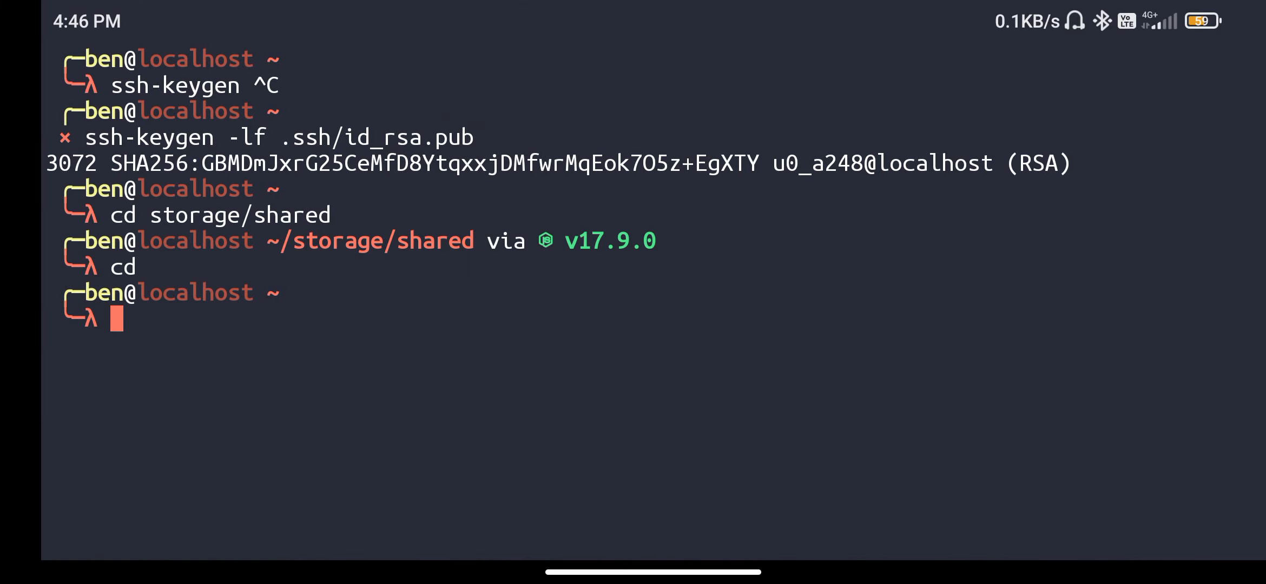
pyautogui.write('bat .aliases')
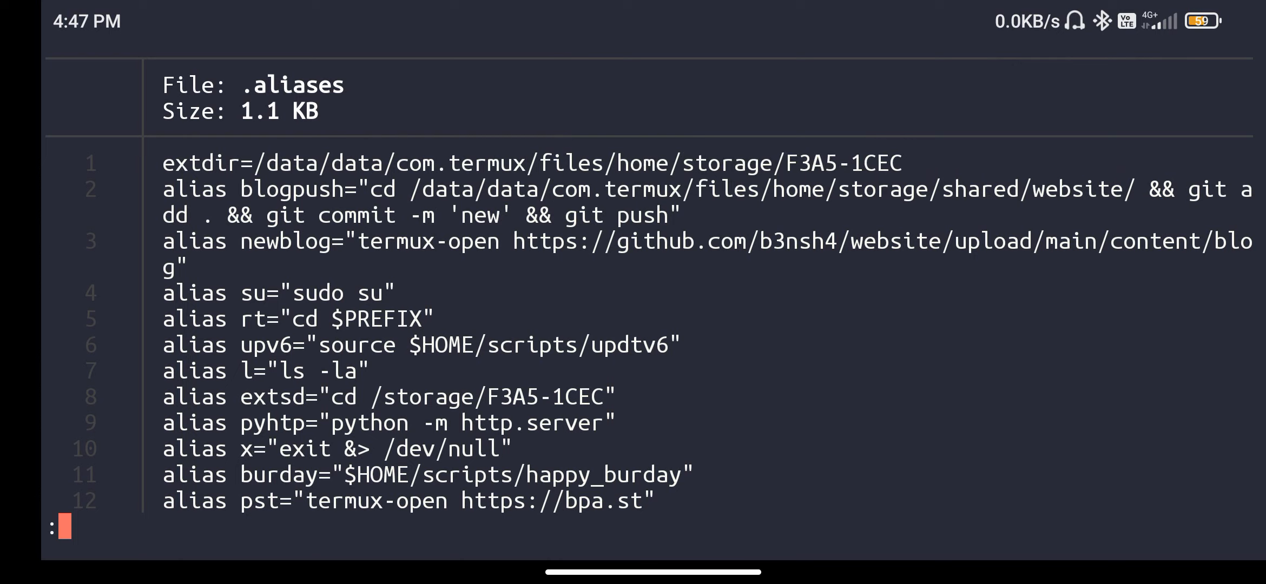
pyautogui.doubleClick(1207, 189)
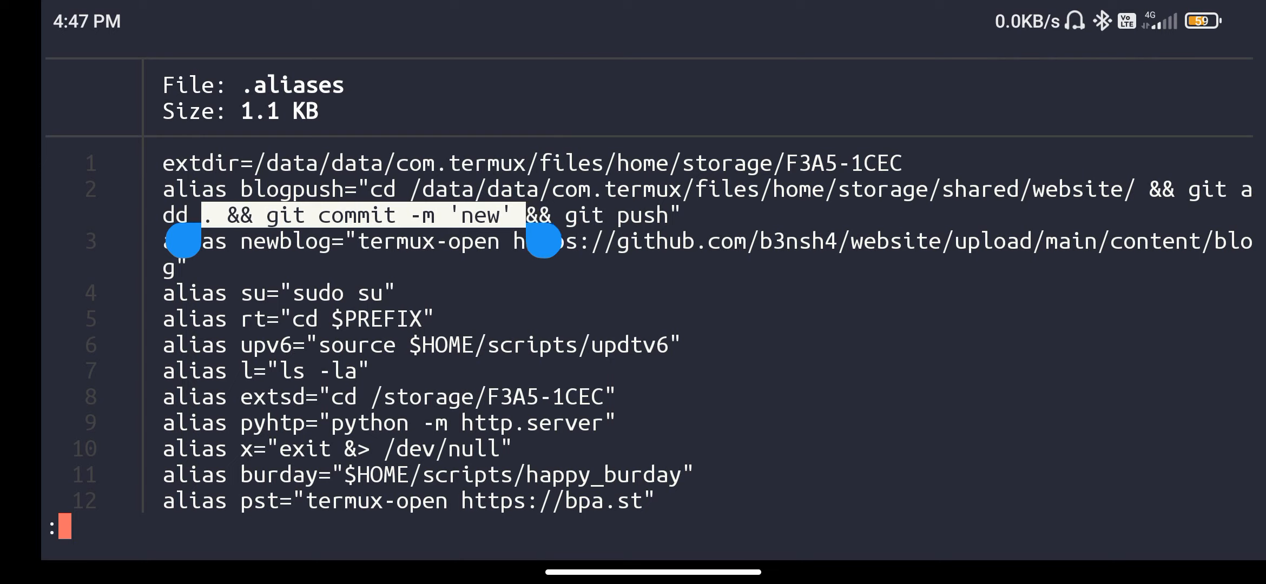
pyautogui.click(343, 214)
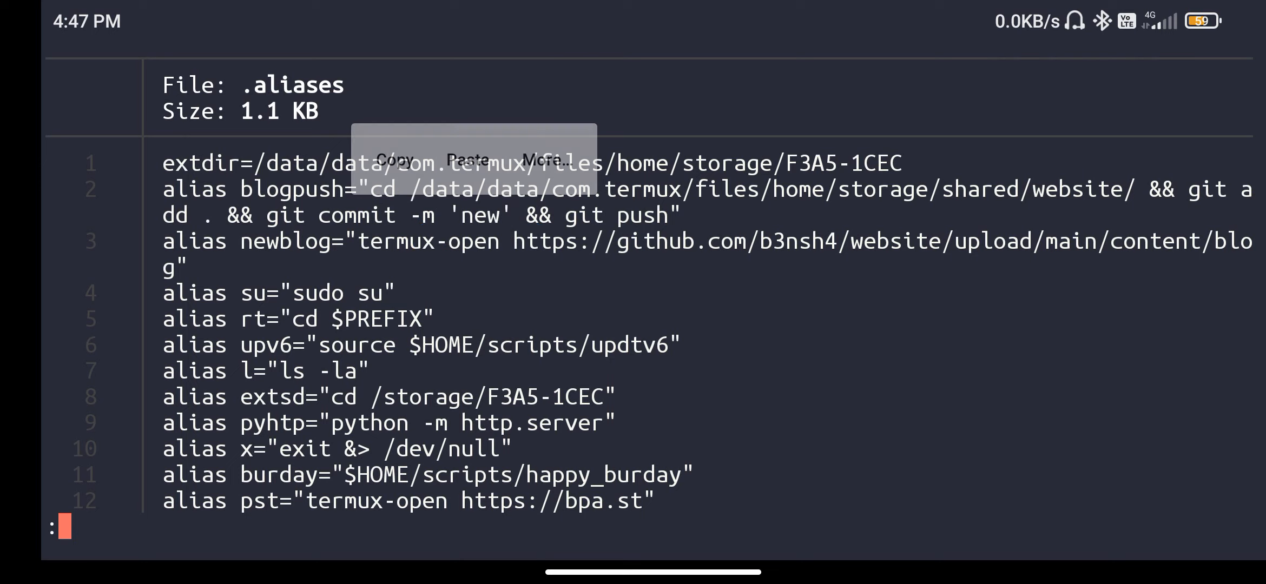
pyautogui.doubleClick(620, 215)
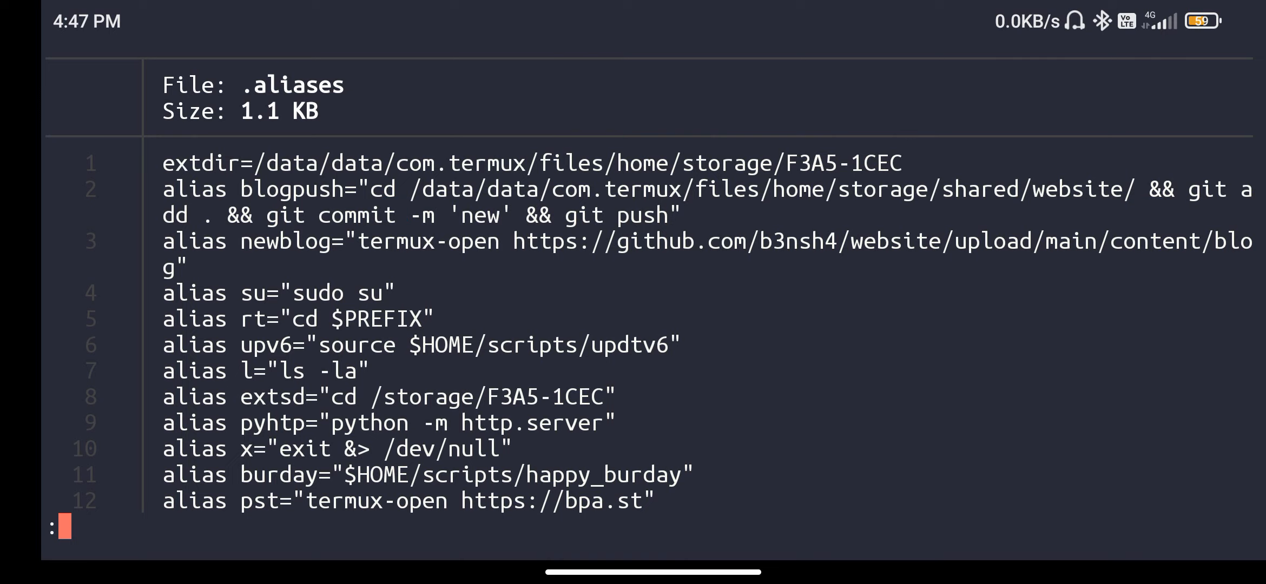
pyautogui.press('q')
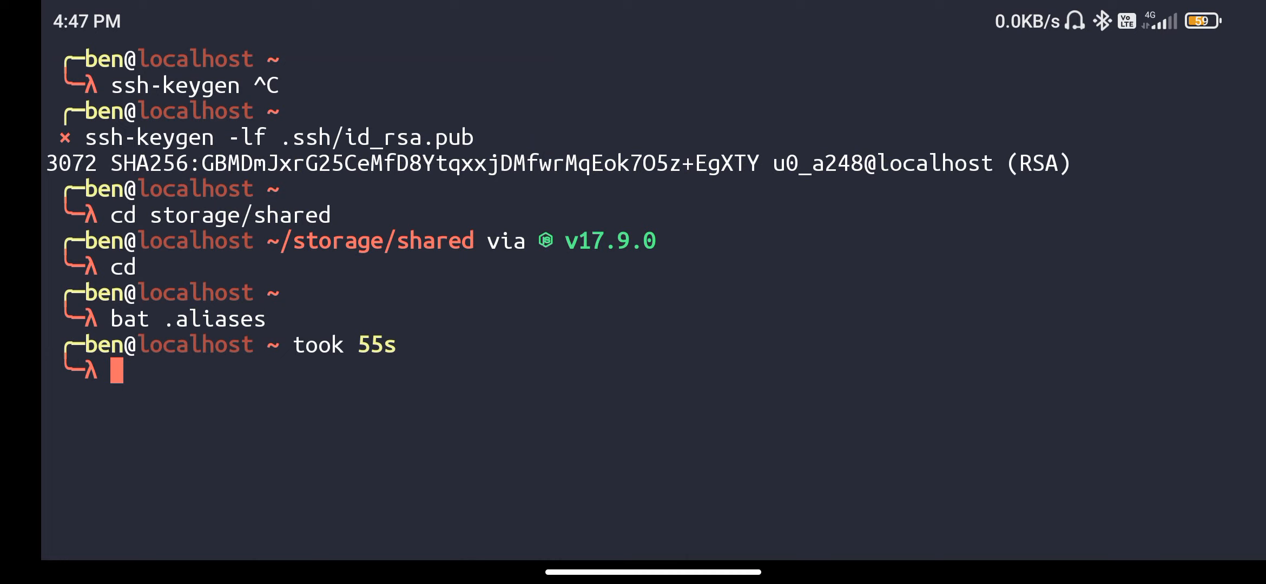
# Step: Run the blogpush alias to commit and push the website changes to GitHub
pyautogui.write('g')
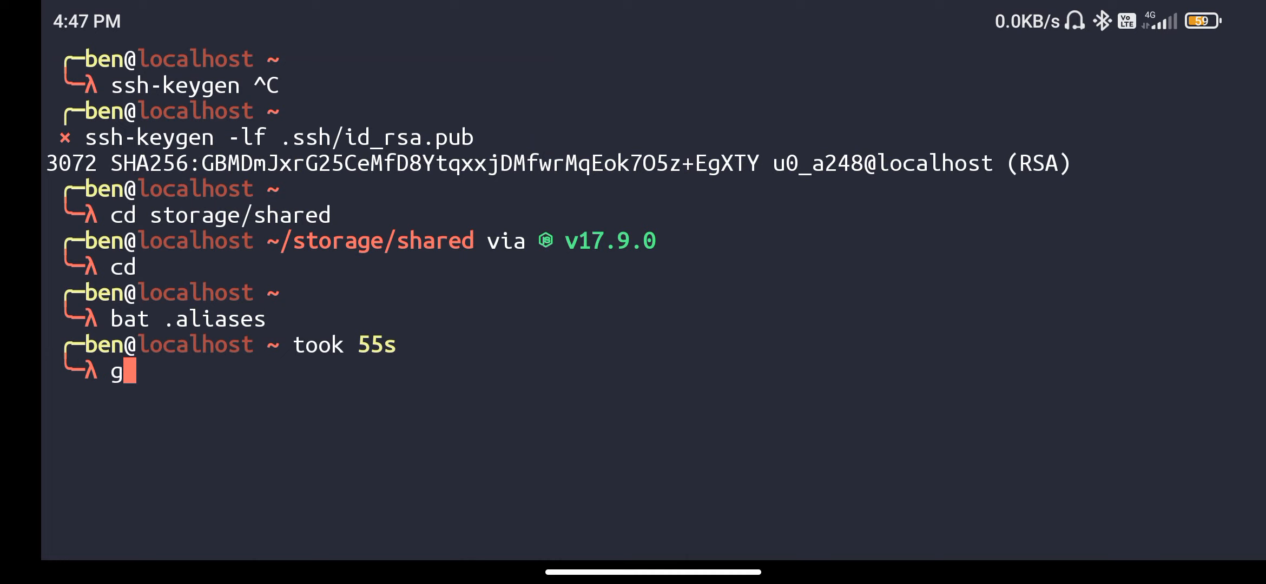
pyautogui.write('i')
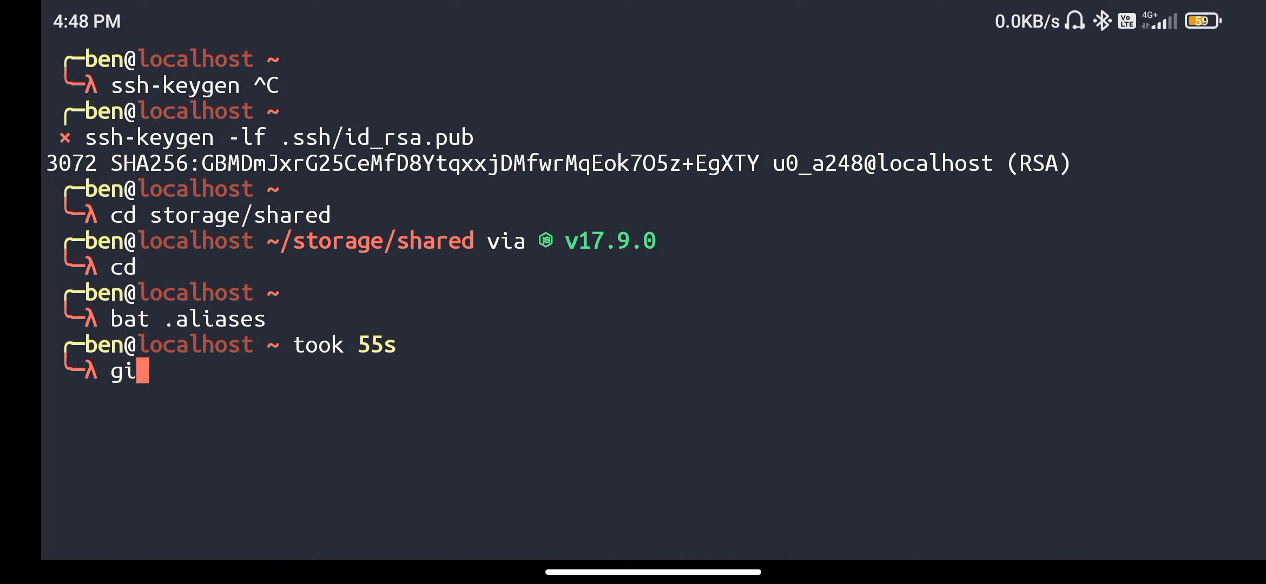
pyautogui.write('blogo')
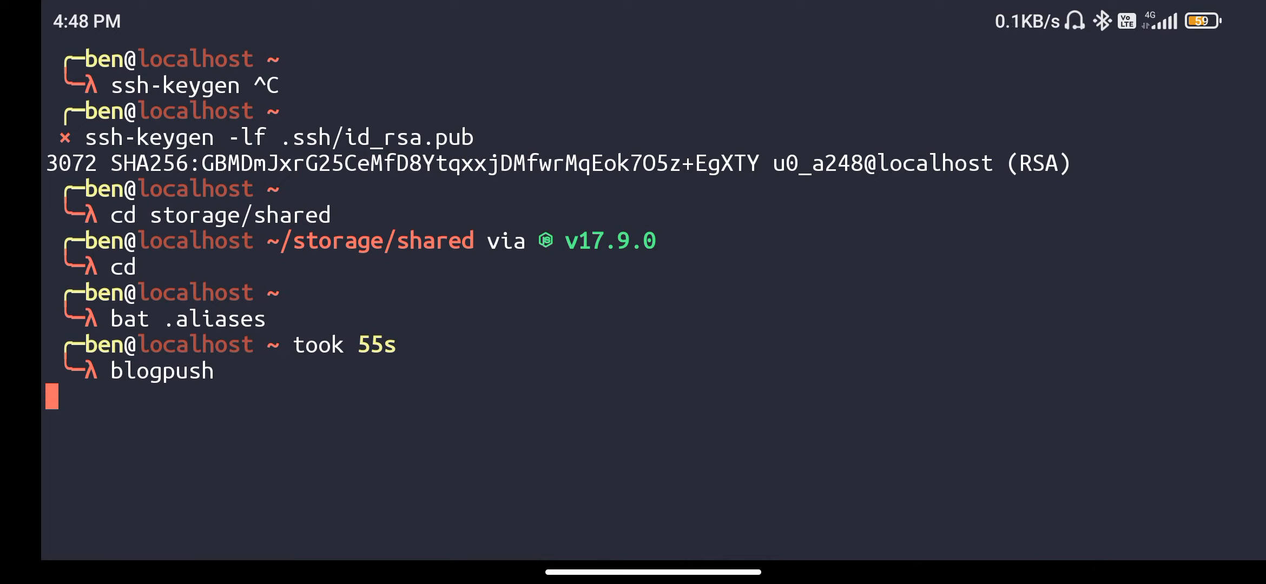
pyautogui.press('Return')
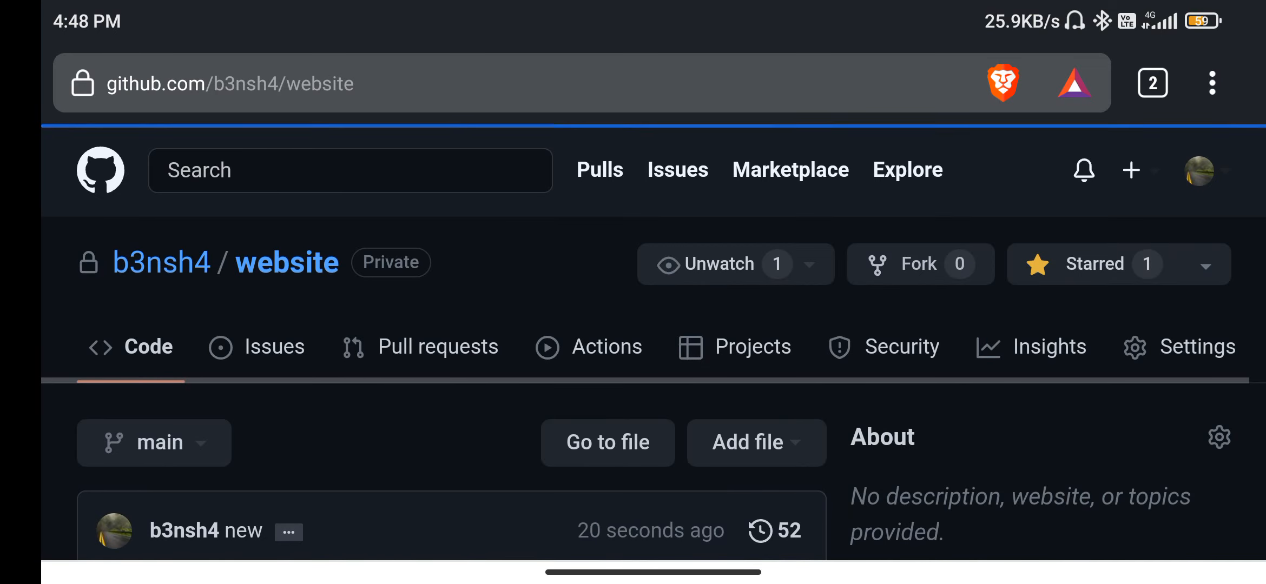
# Step: Open the website repo's commit history showing the latest 'new' commit passing its check
pyautogui.scroll(-3)
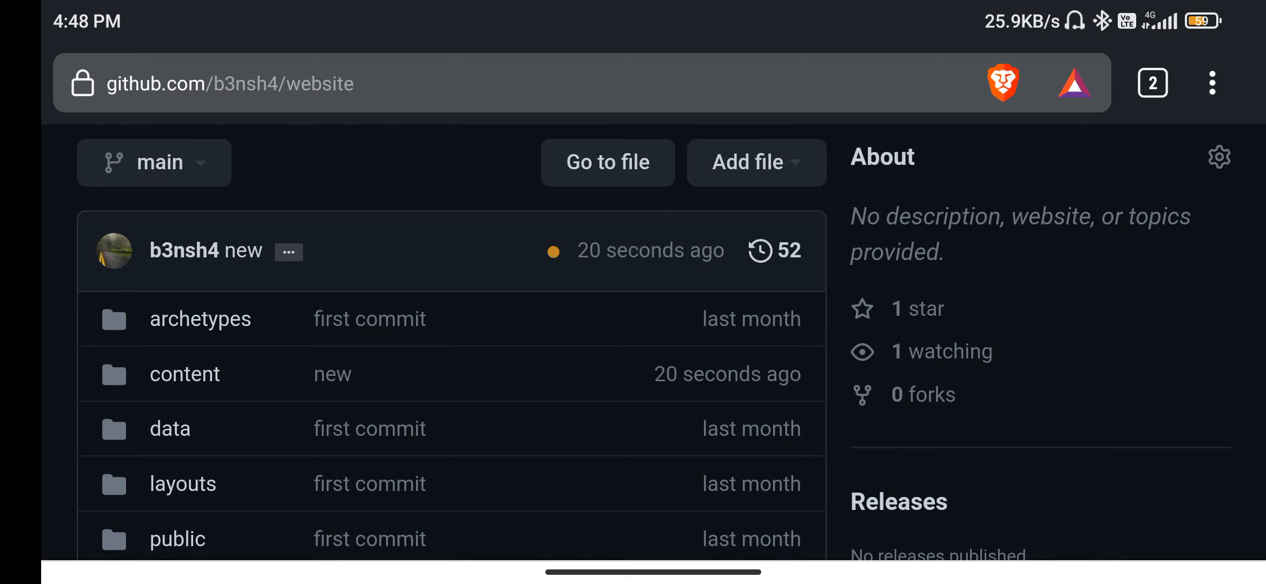
pyautogui.click(775, 250)
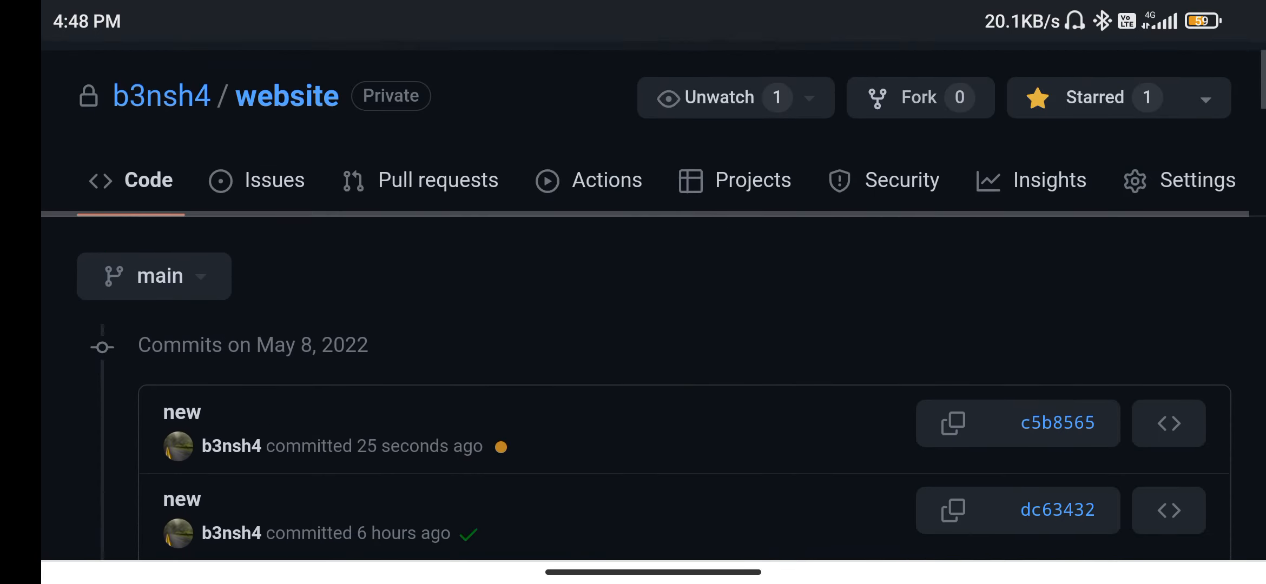
pyautogui.scroll(-3)
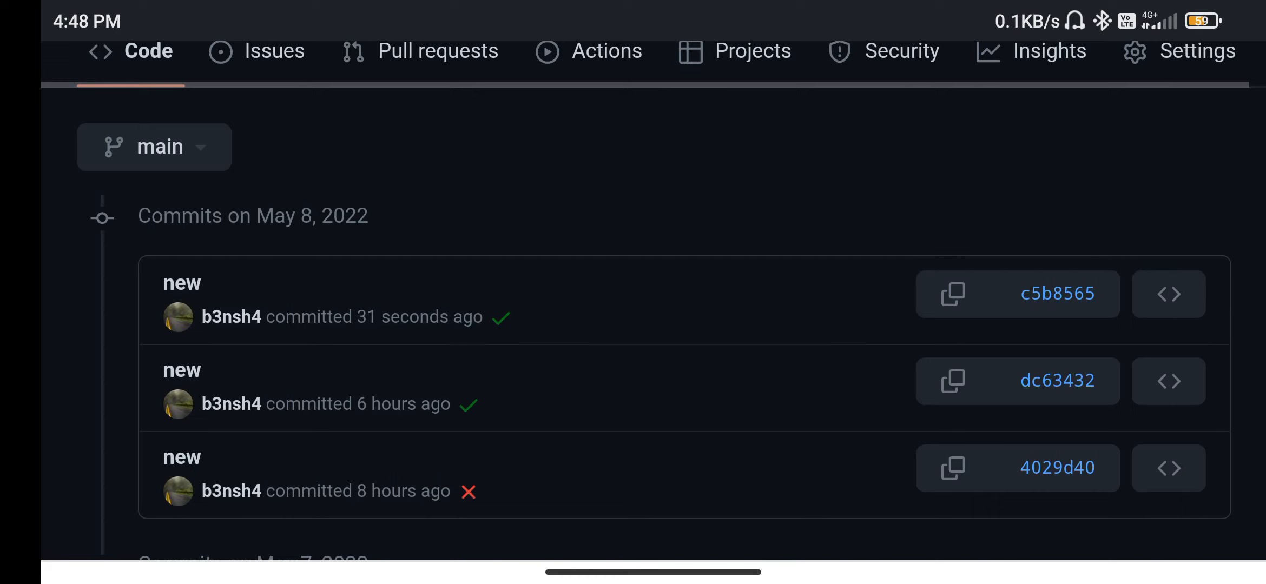
pyautogui.scroll(-3)
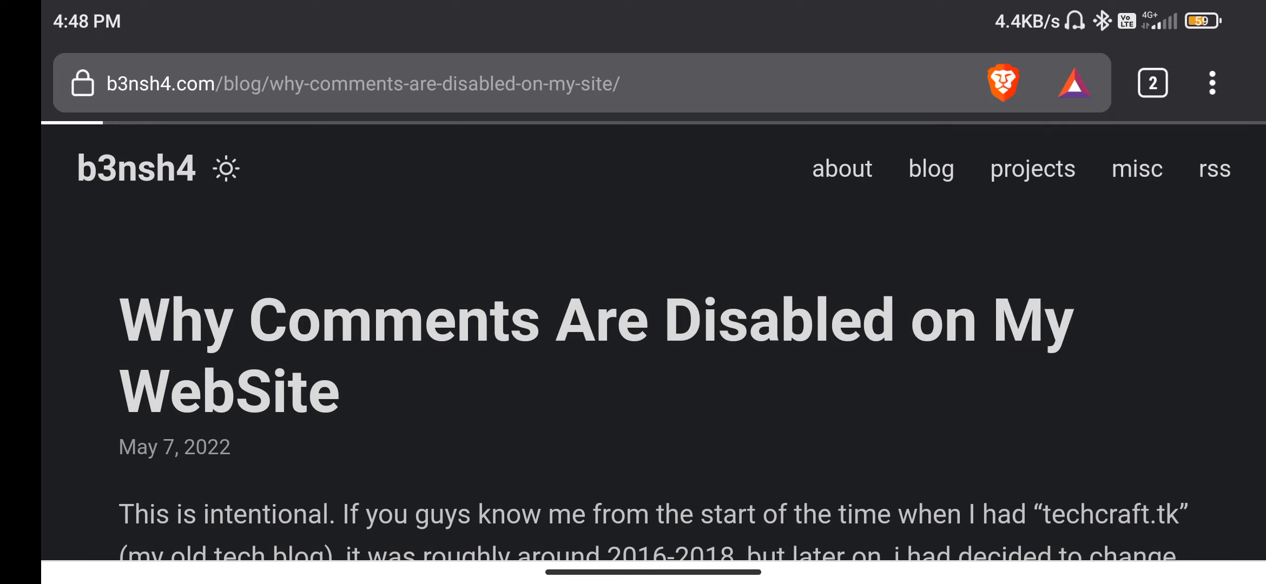
# Step: Scroll the live disabled-comments post to the corrected 'I'm suggesting E-mail' sentence
pyautogui.scroll(-3)
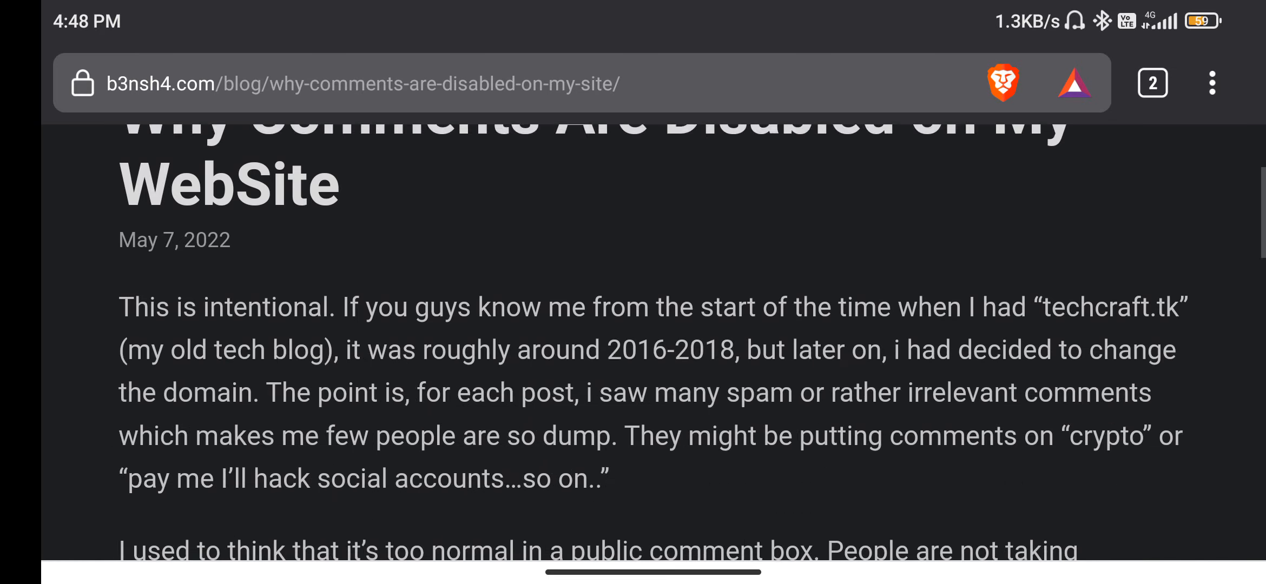
pyautogui.scroll(-3)
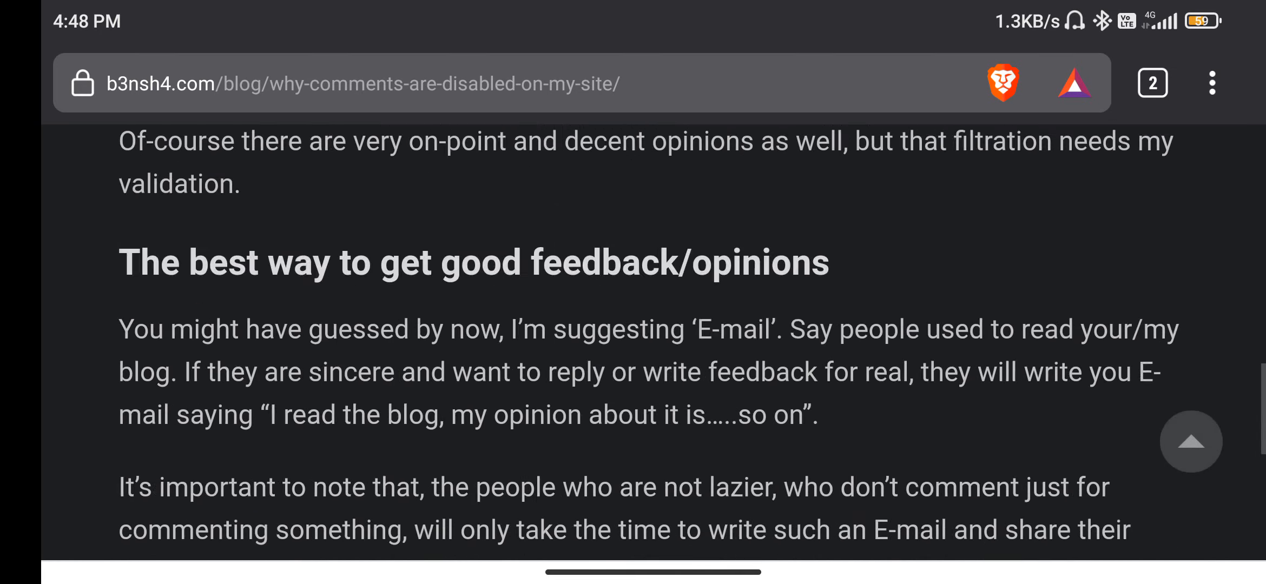
pyautogui.scroll(-3)
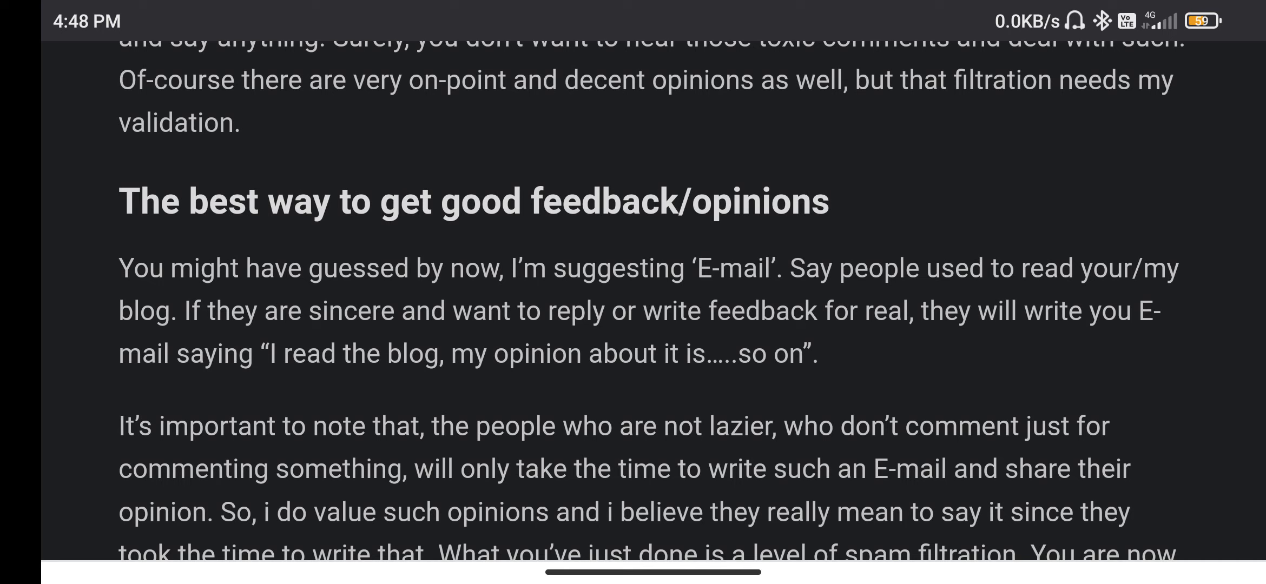
pyautogui.scroll(-3)
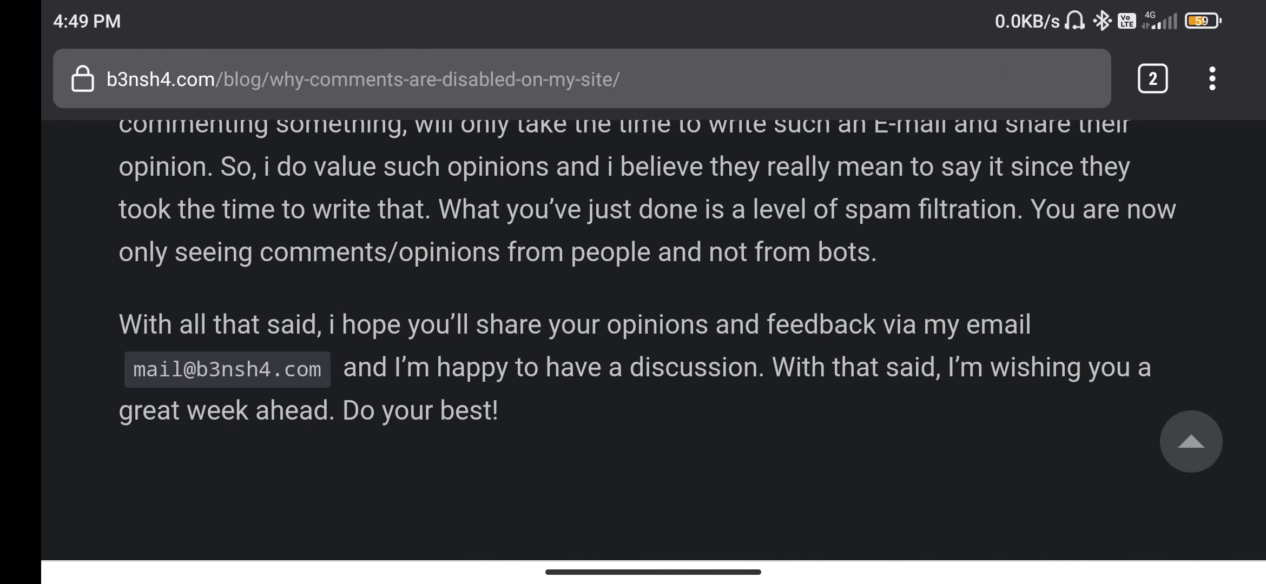